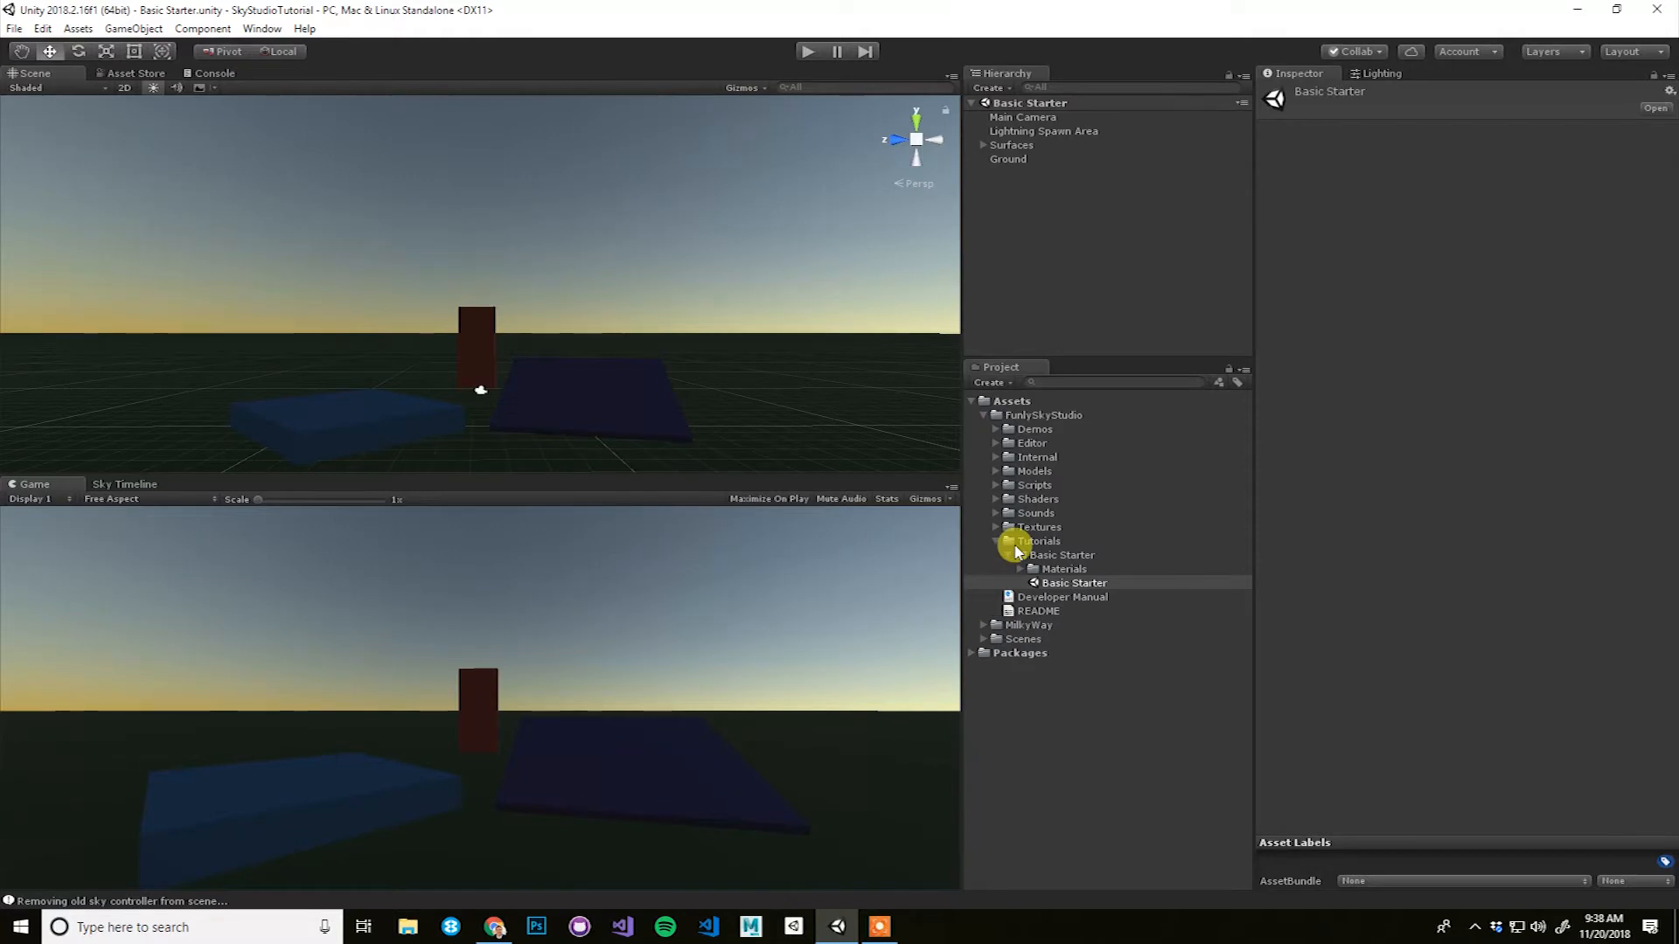
mouse_move(1144, 511)
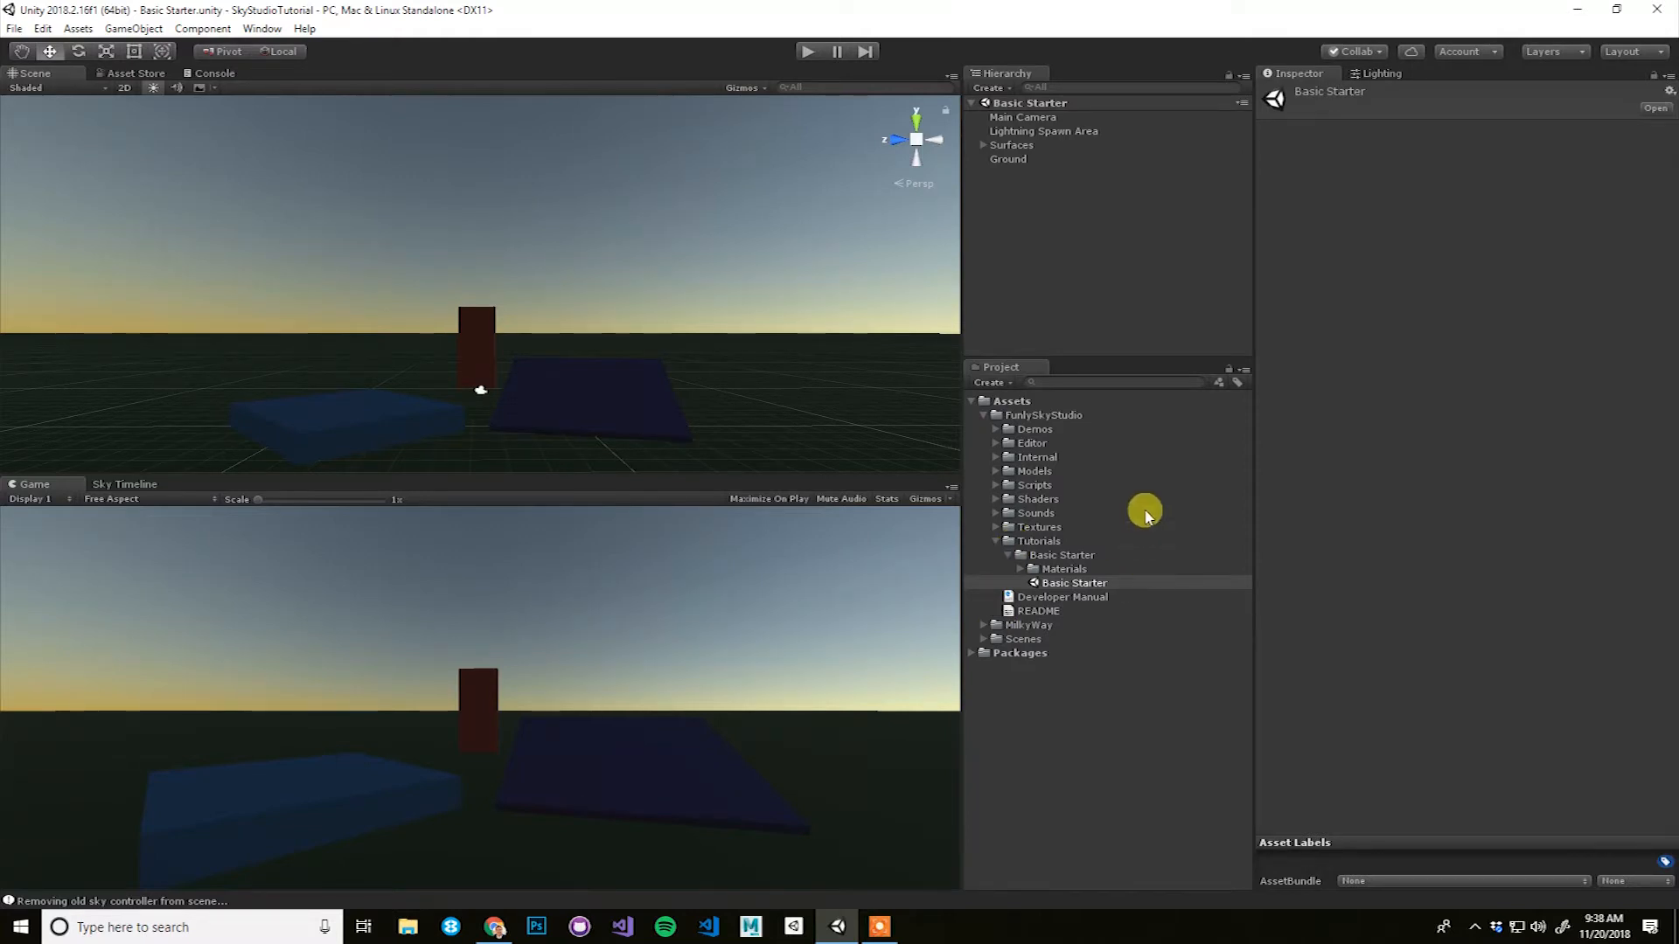
Step: Duplicate the Tutorials Basic Starter scene to create Basic Starter 1
left_click(1044, 415)
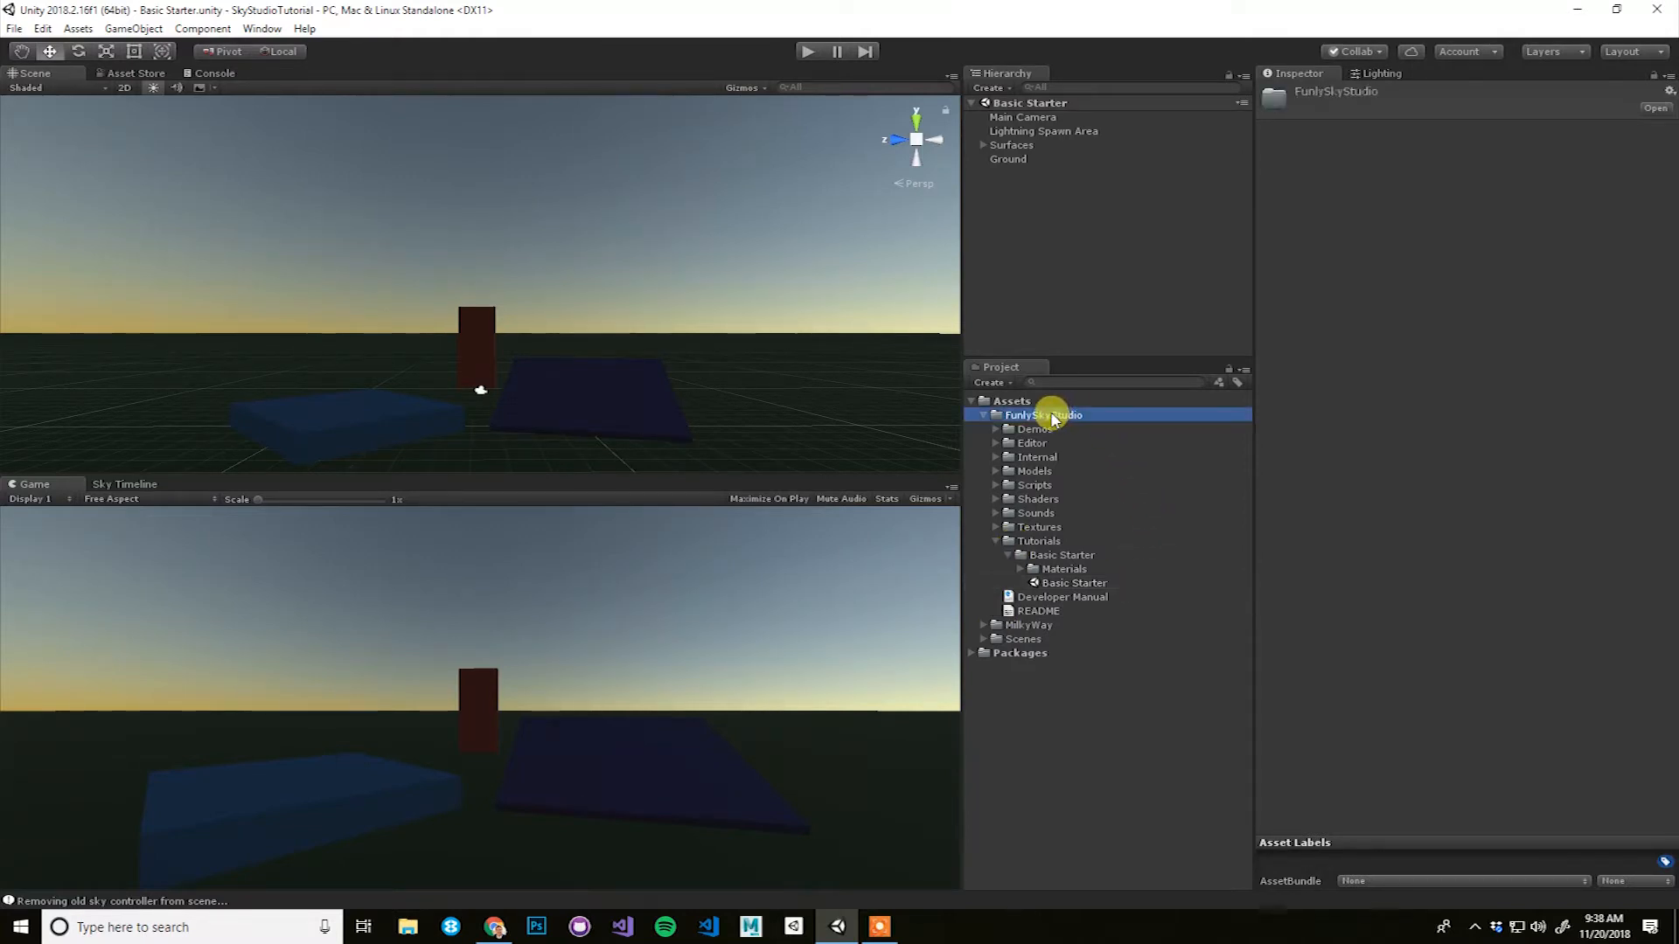
left_click(1037, 540)
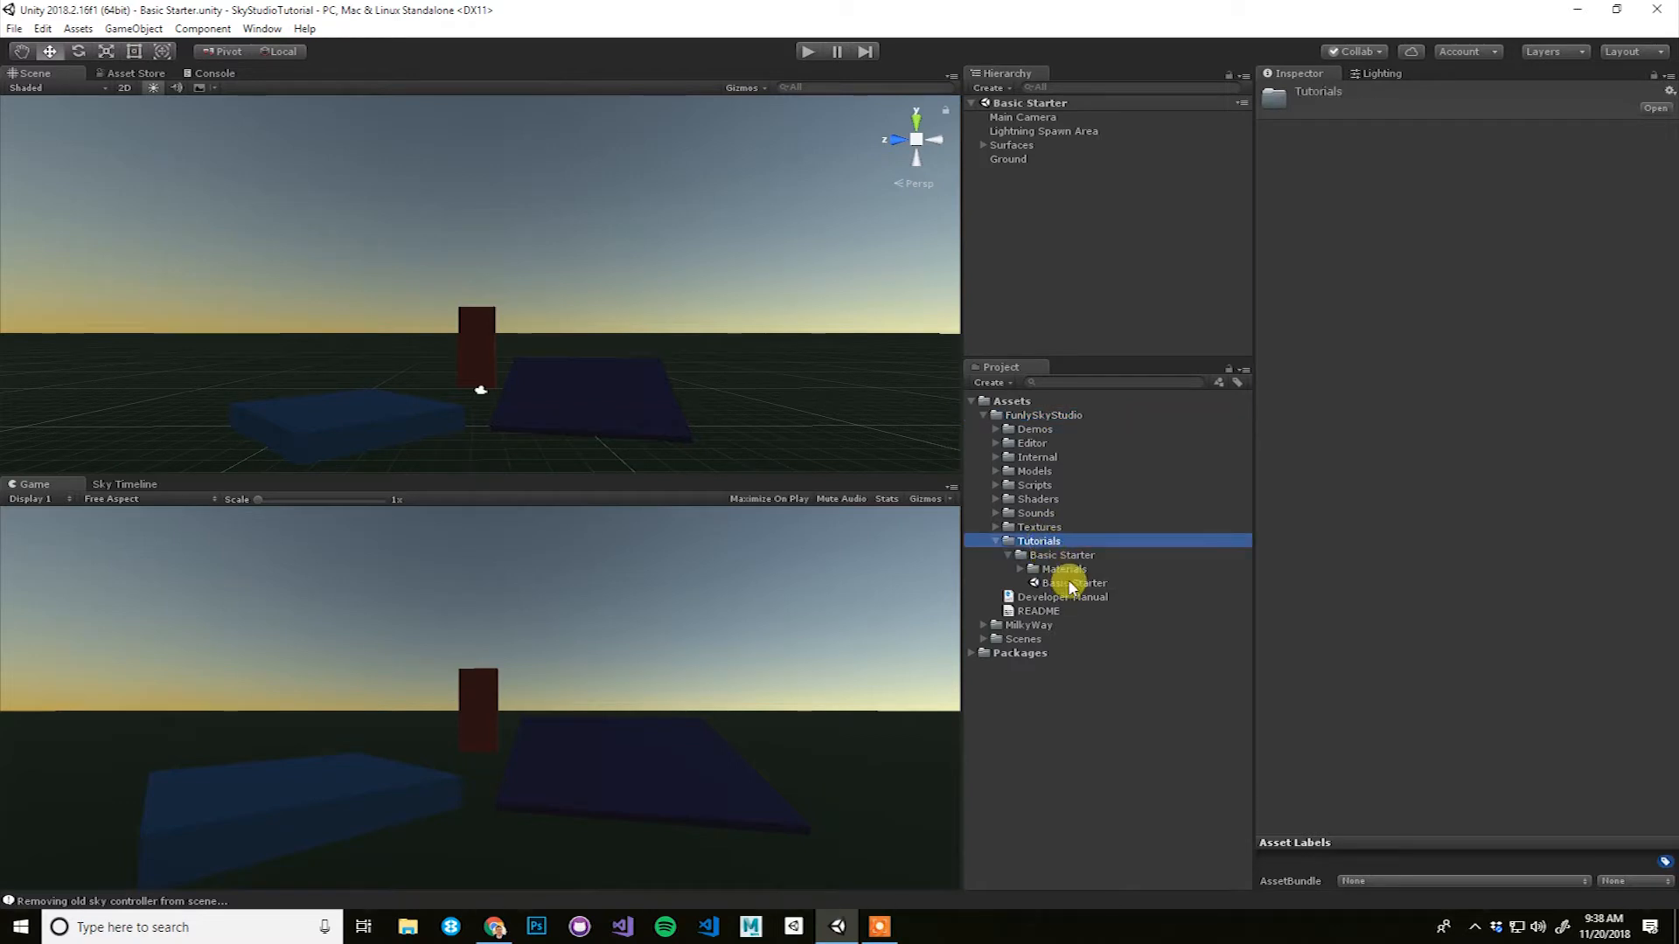
left_click(1072, 582)
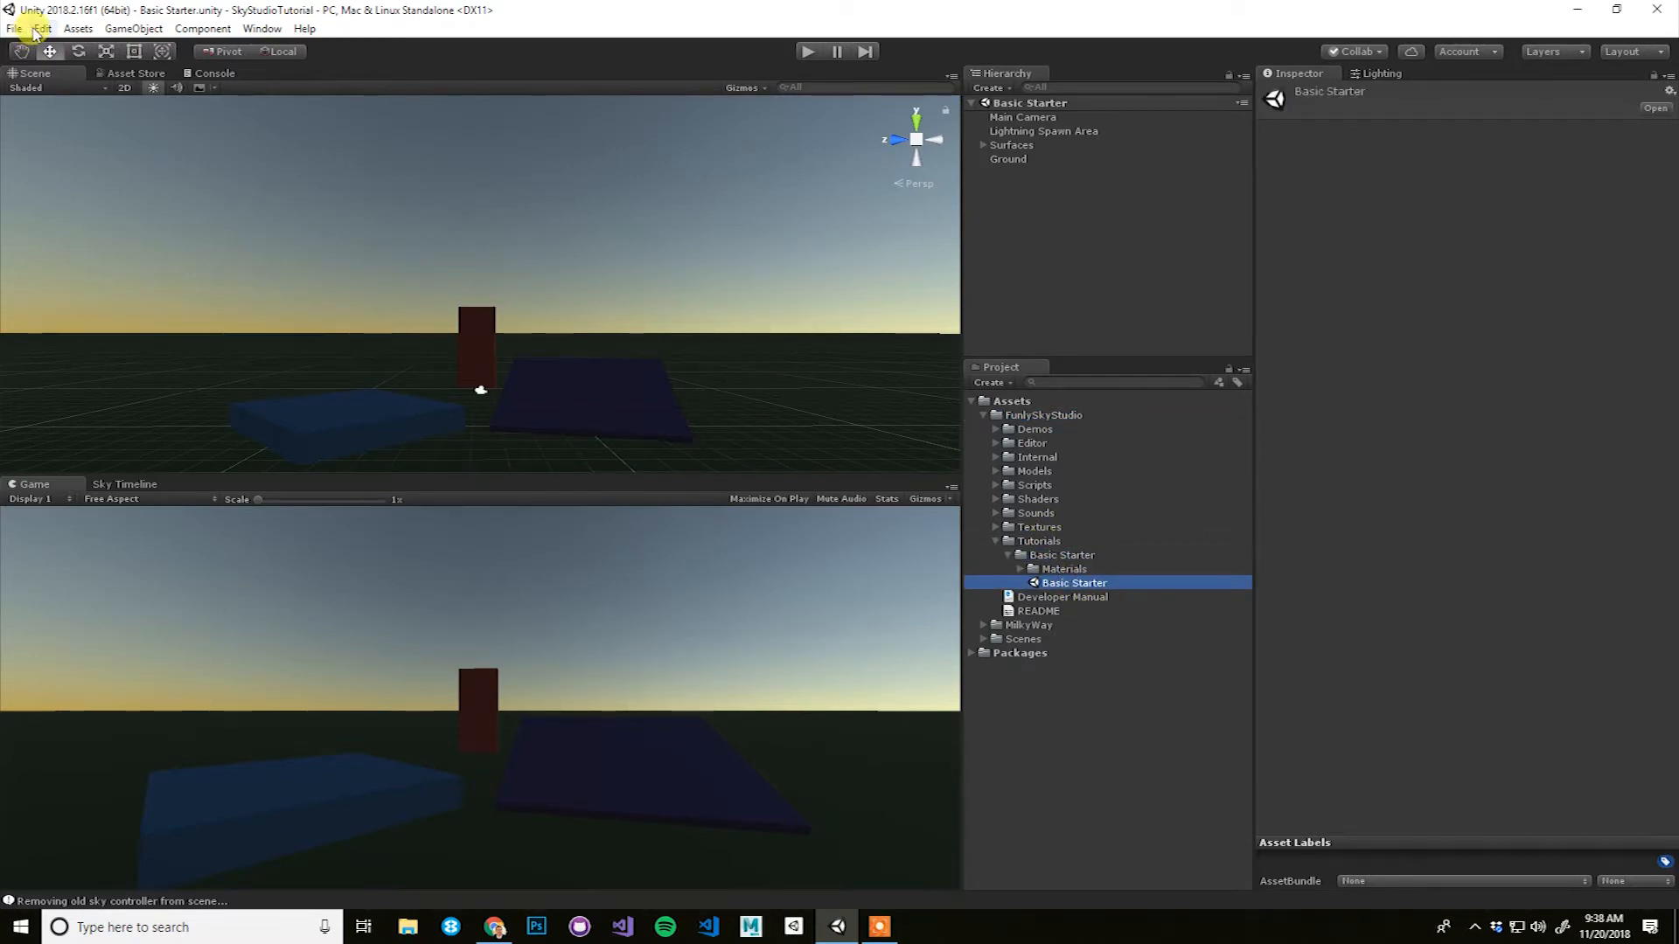
left_click(42, 28)
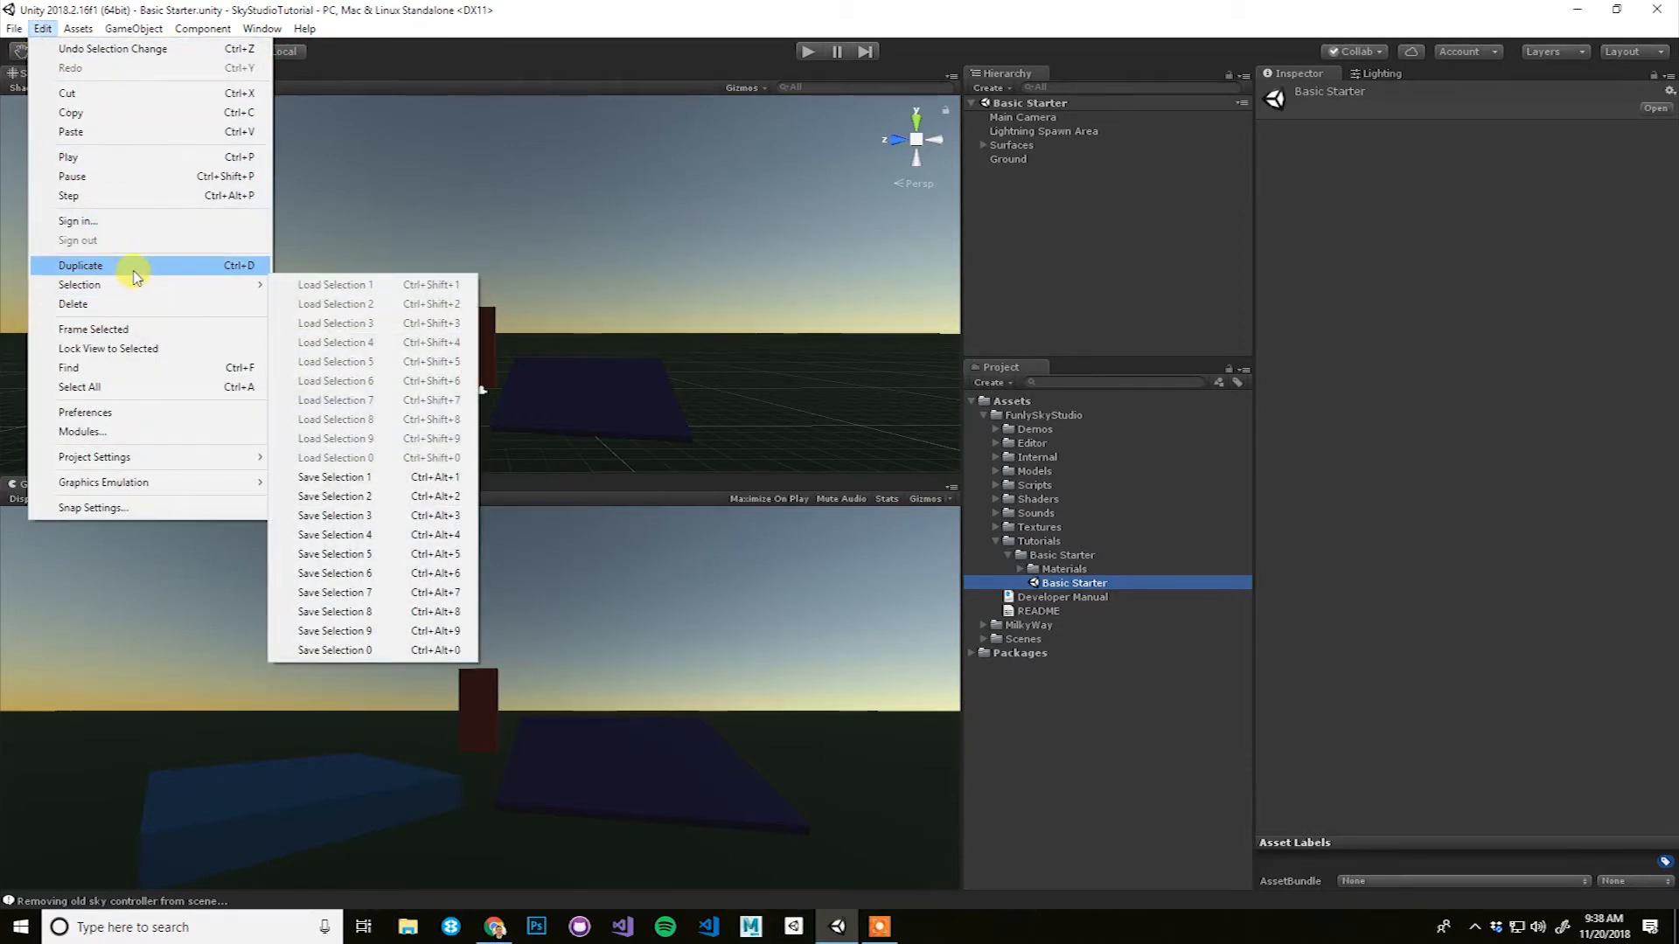
left_click(81, 266)
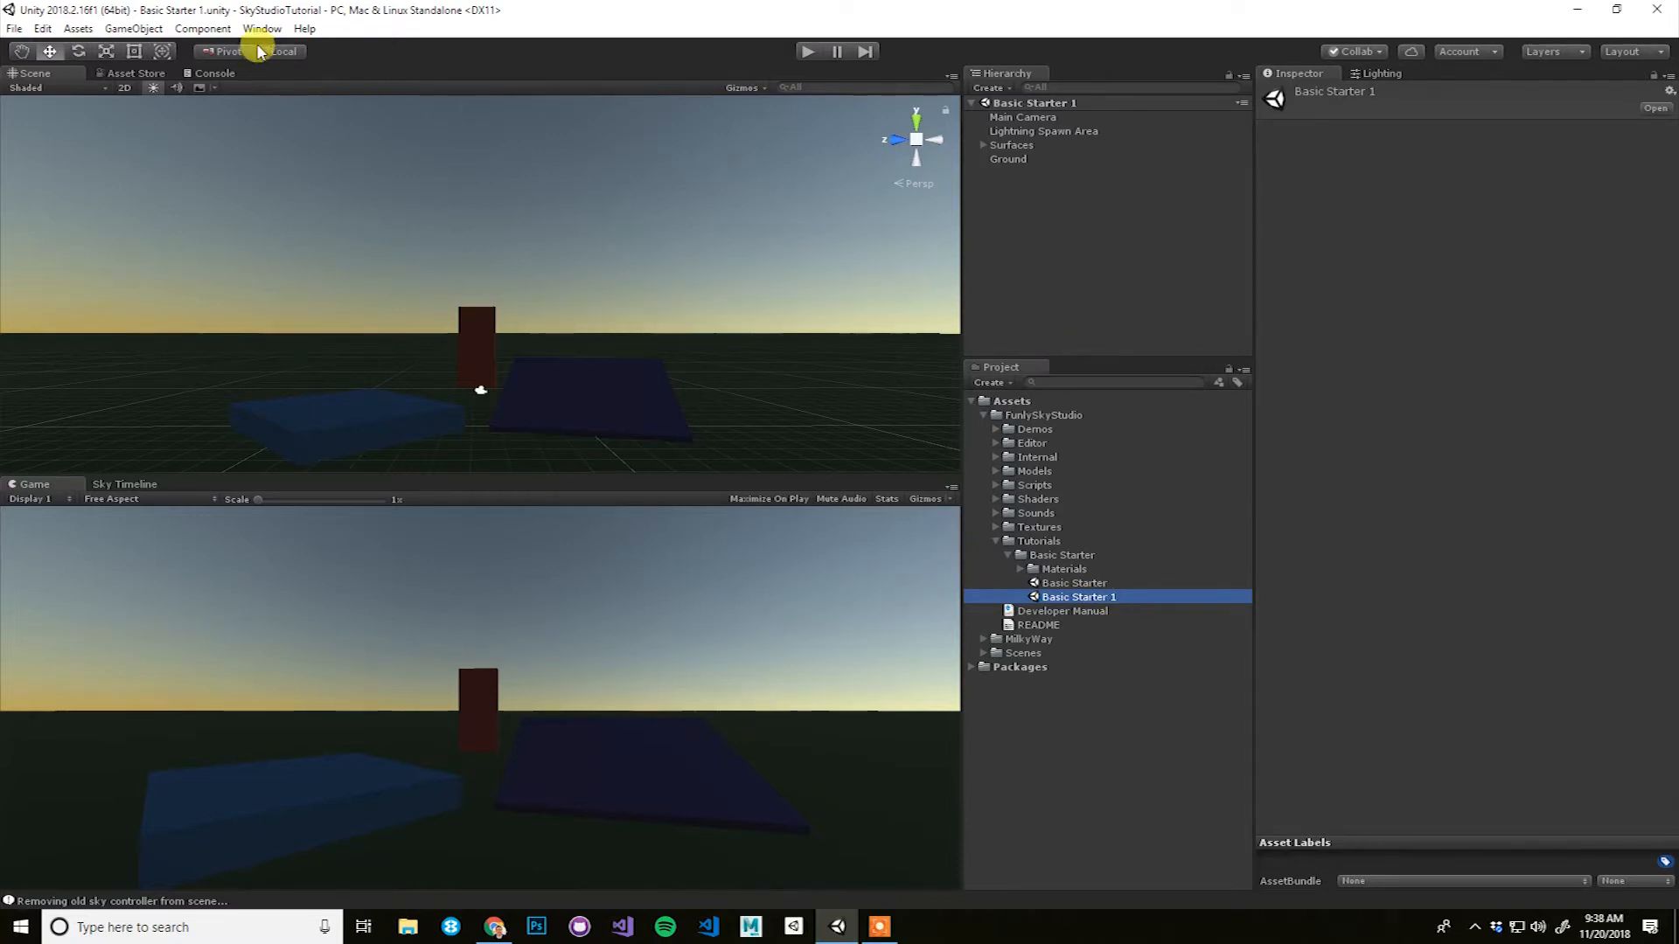
Step: In Setup Sky, choose the 3D Blue Sky - Light Clouds preset for the new sky system
left_click(260, 28)
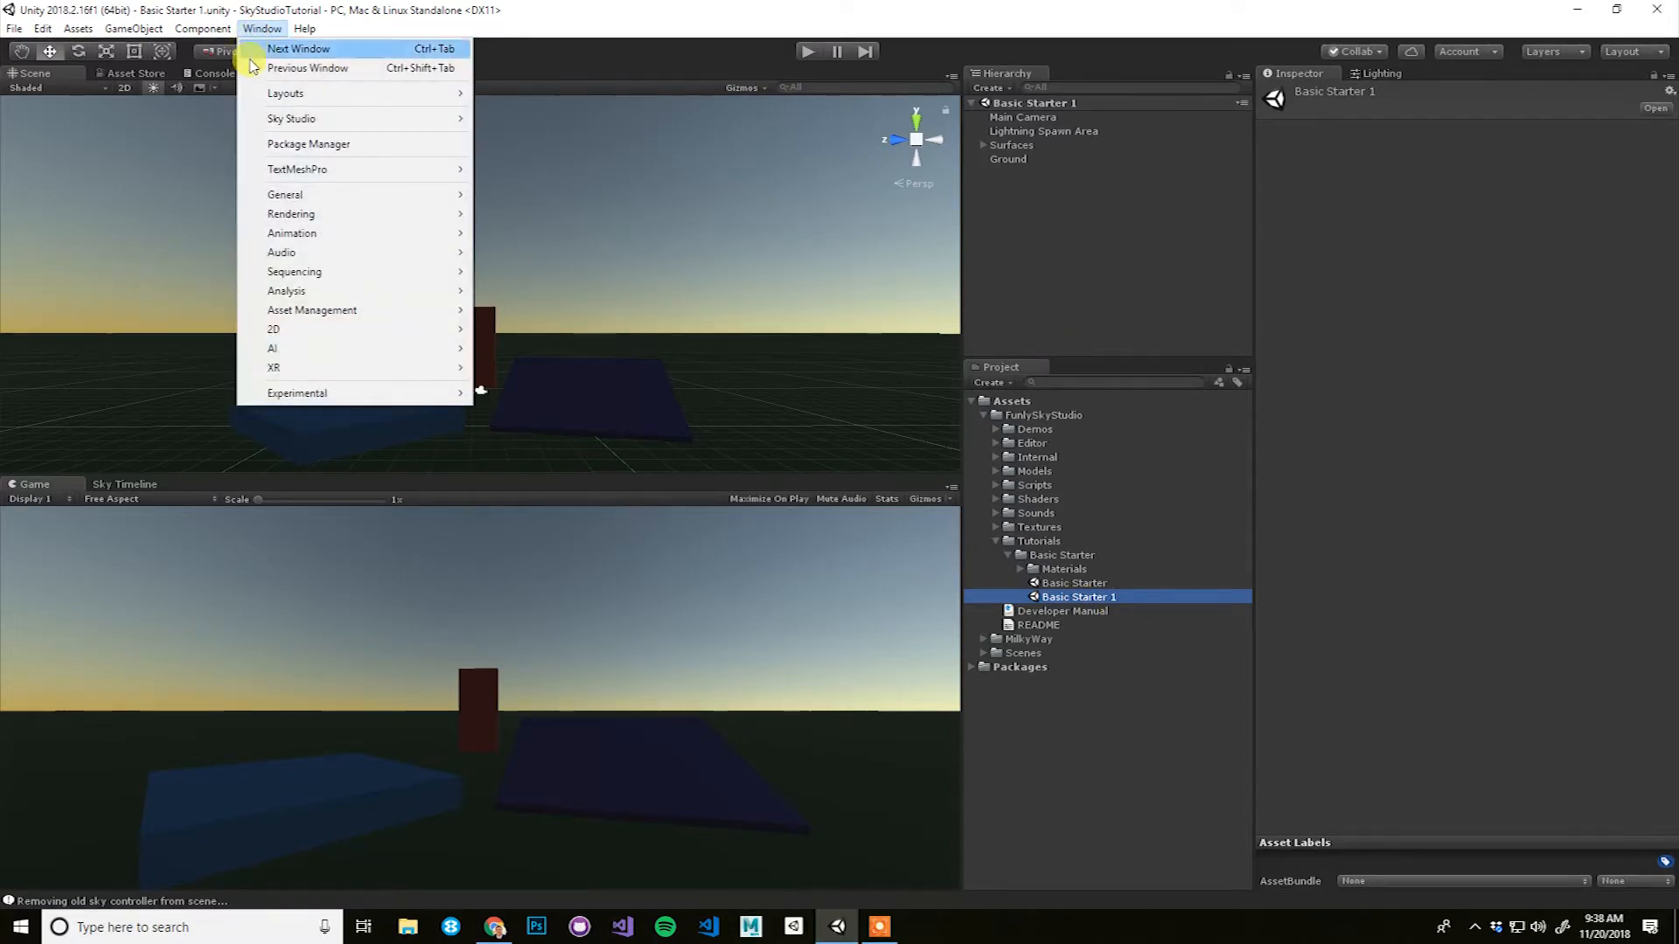
mouse_move(292, 117)
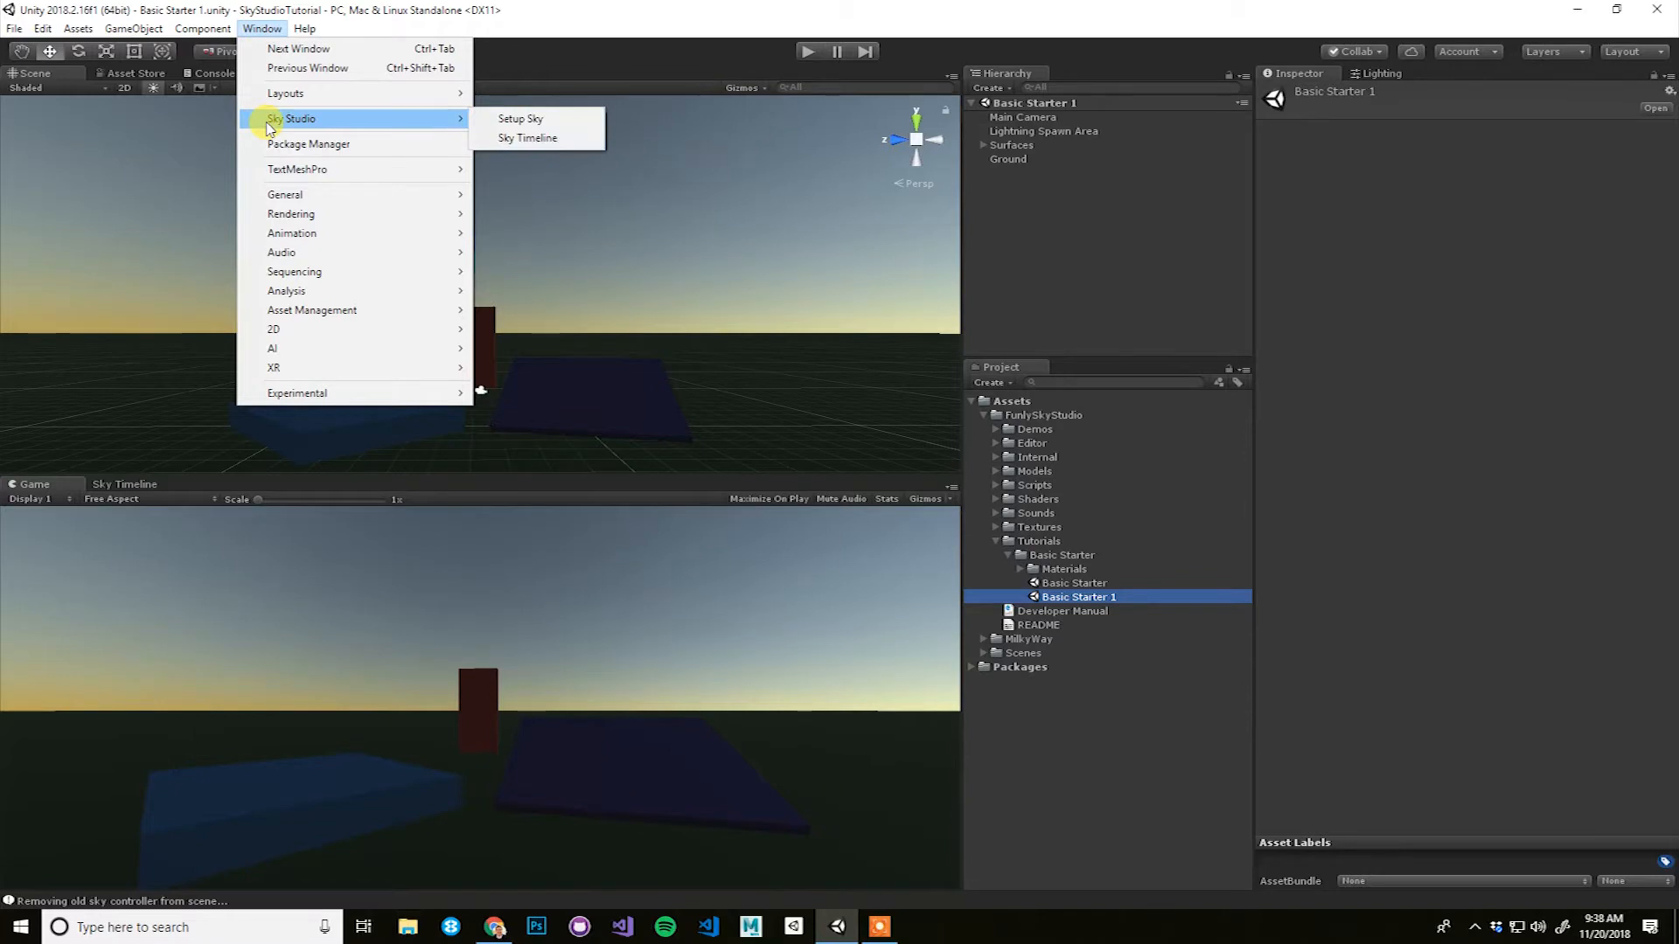
mouse_move(522, 119)
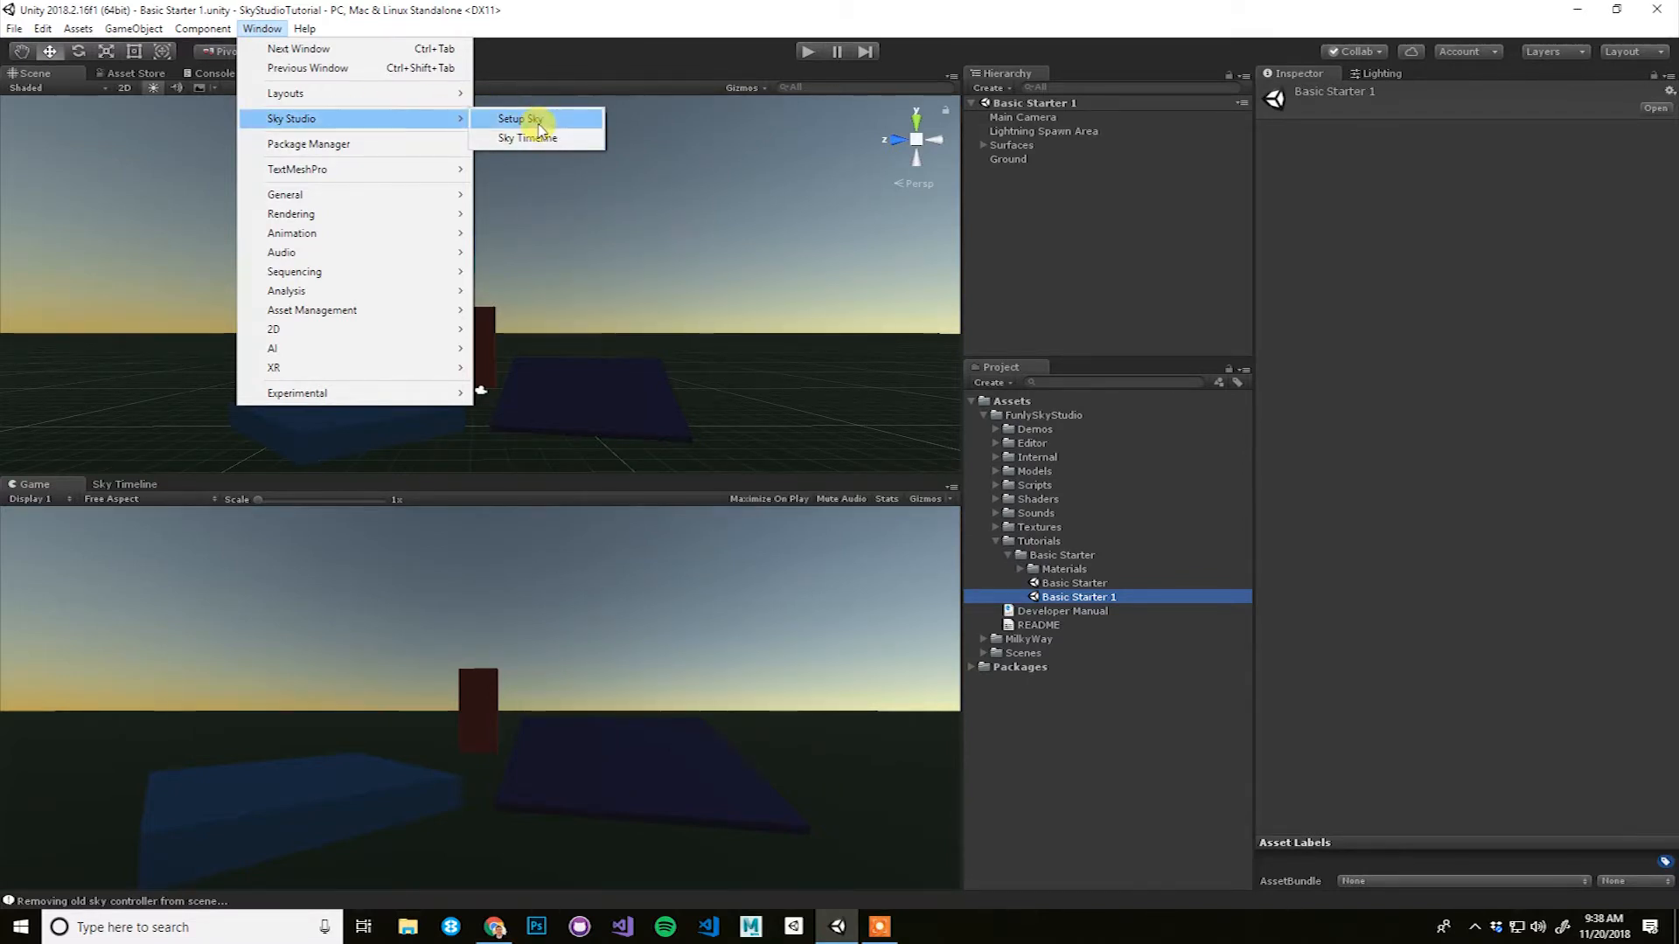
left_click(514, 117)
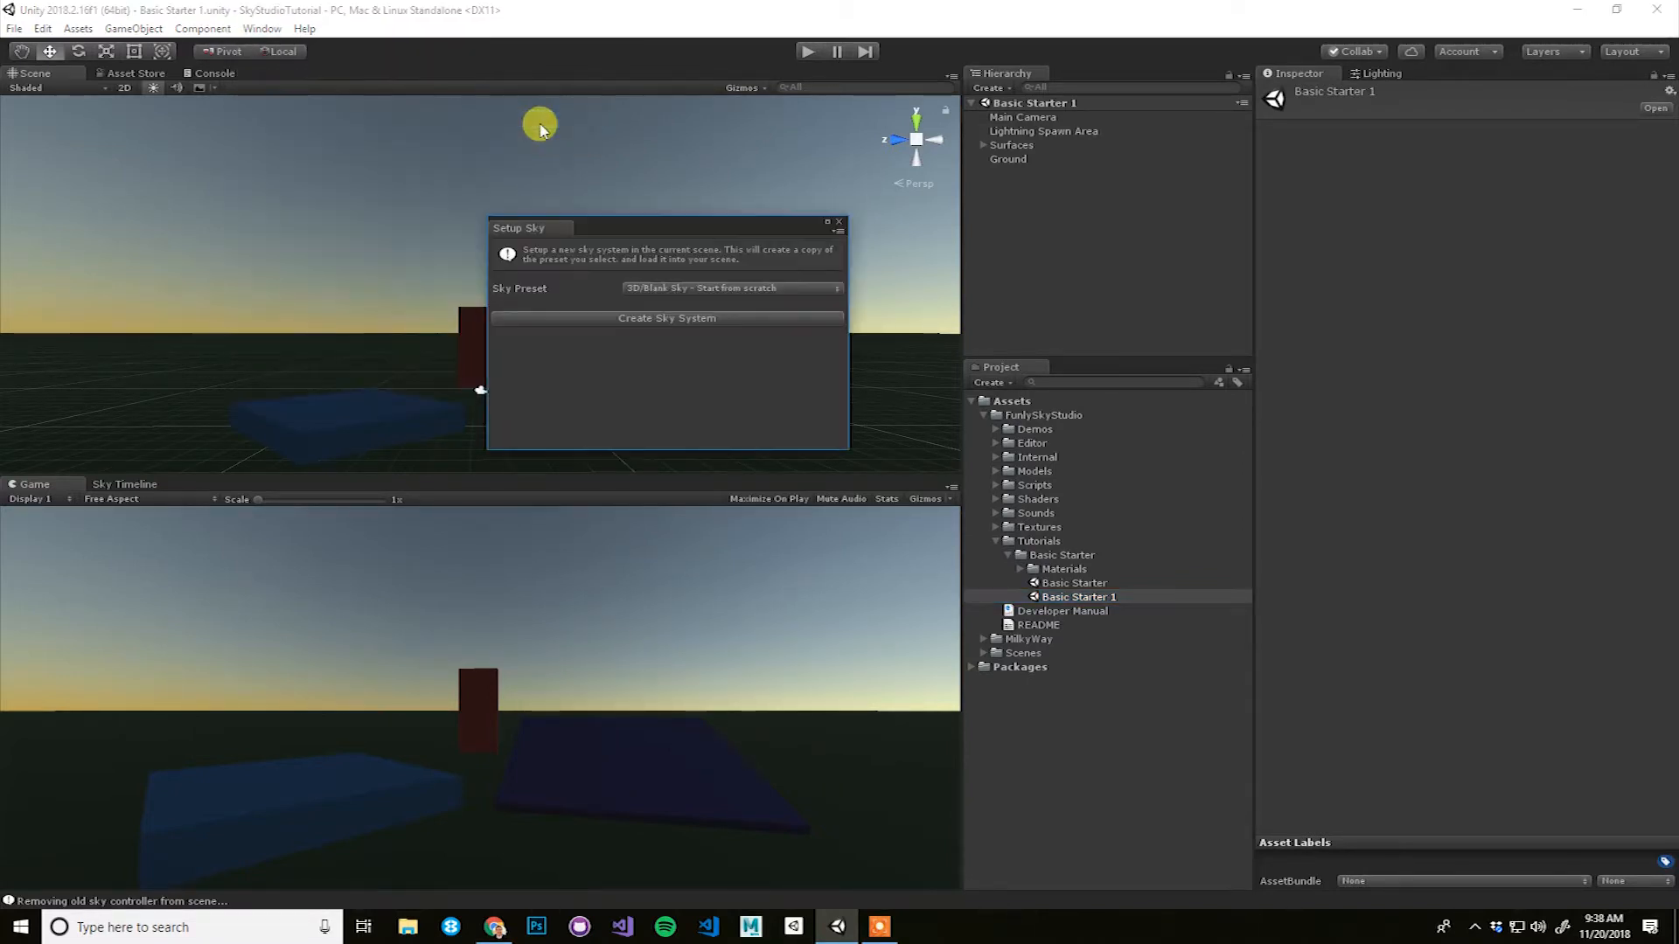
left_click_drag(528, 227, 610, 211)
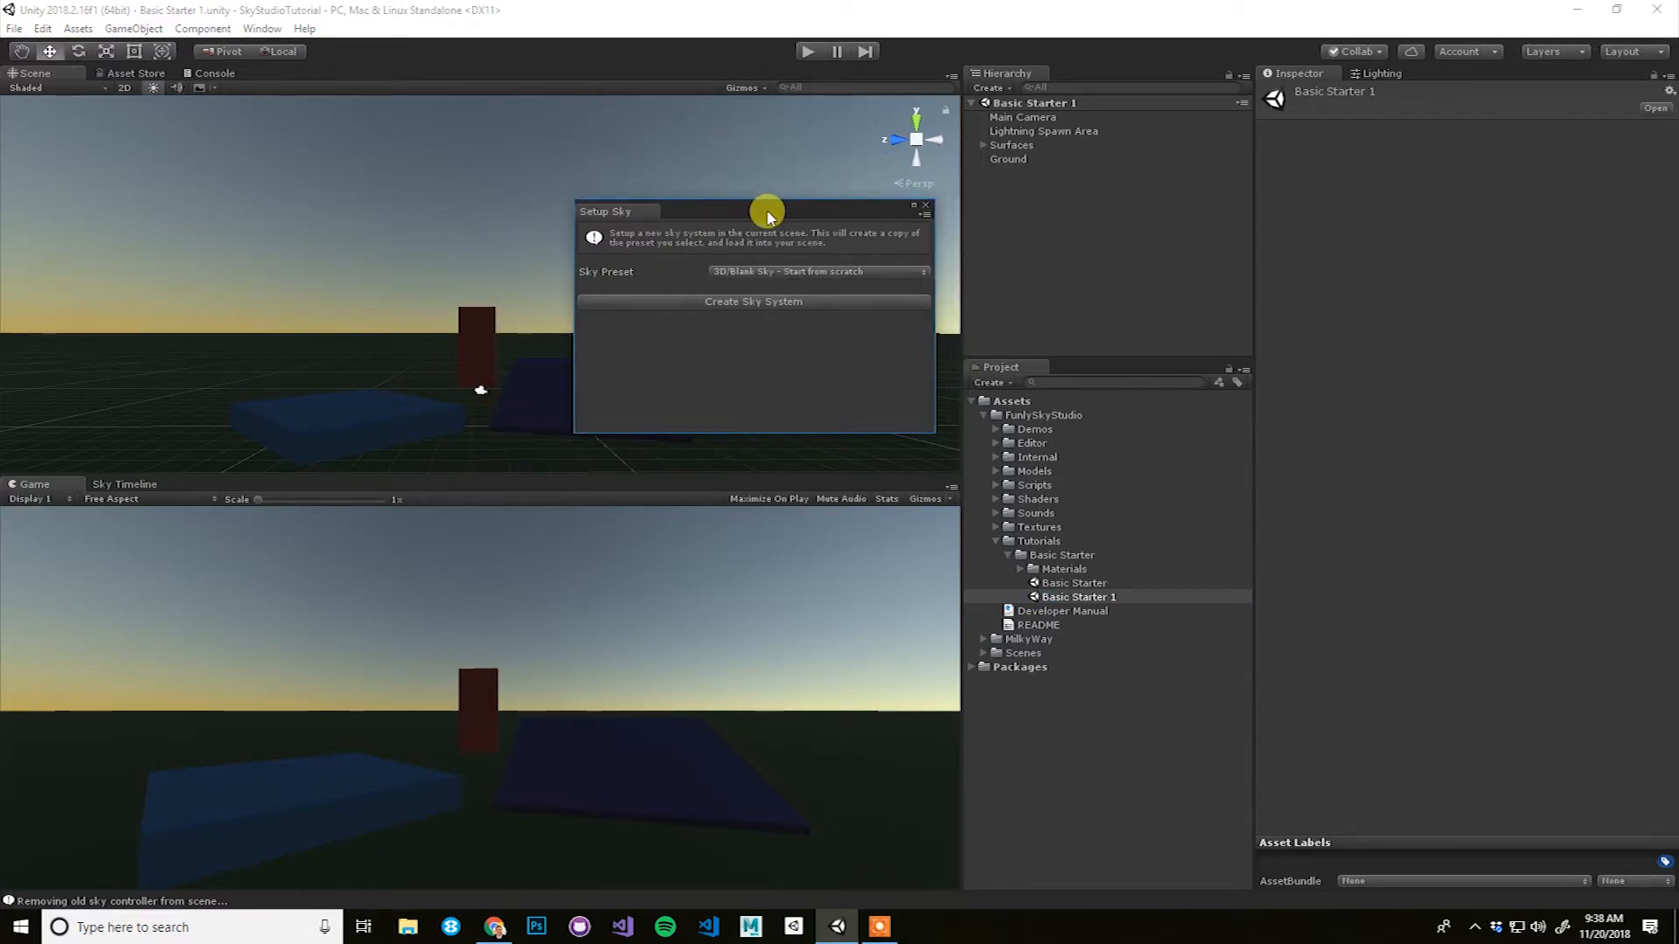
left_click(813, 271)
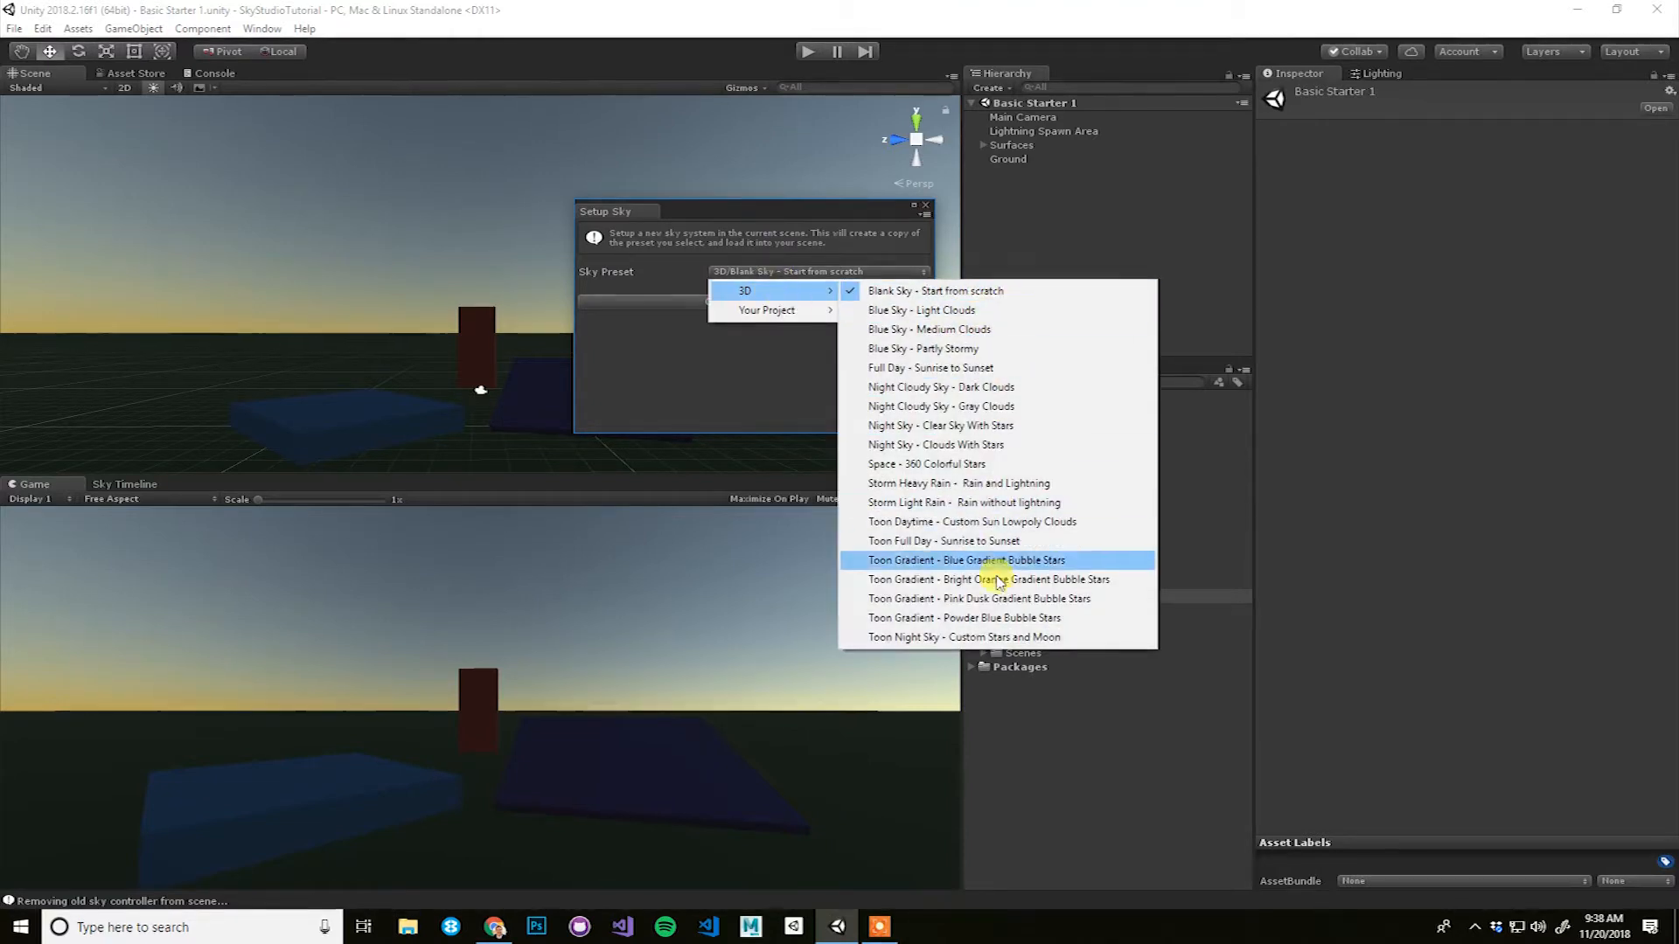
mouse_move(977, 387)
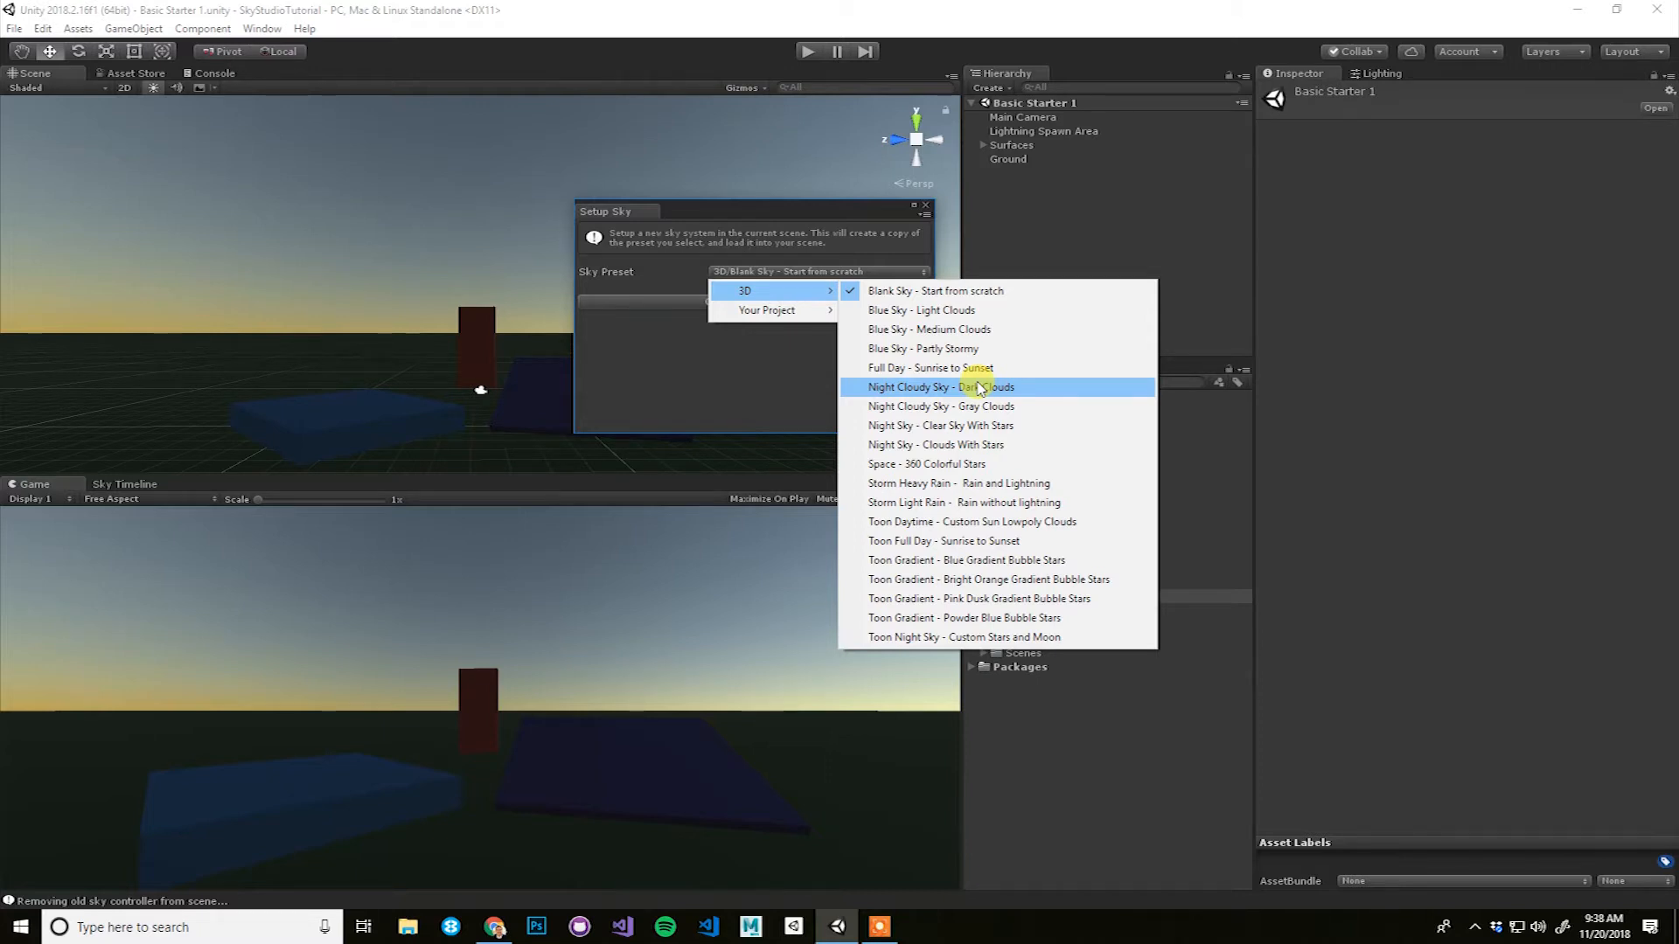
mouse_move(991, 328)
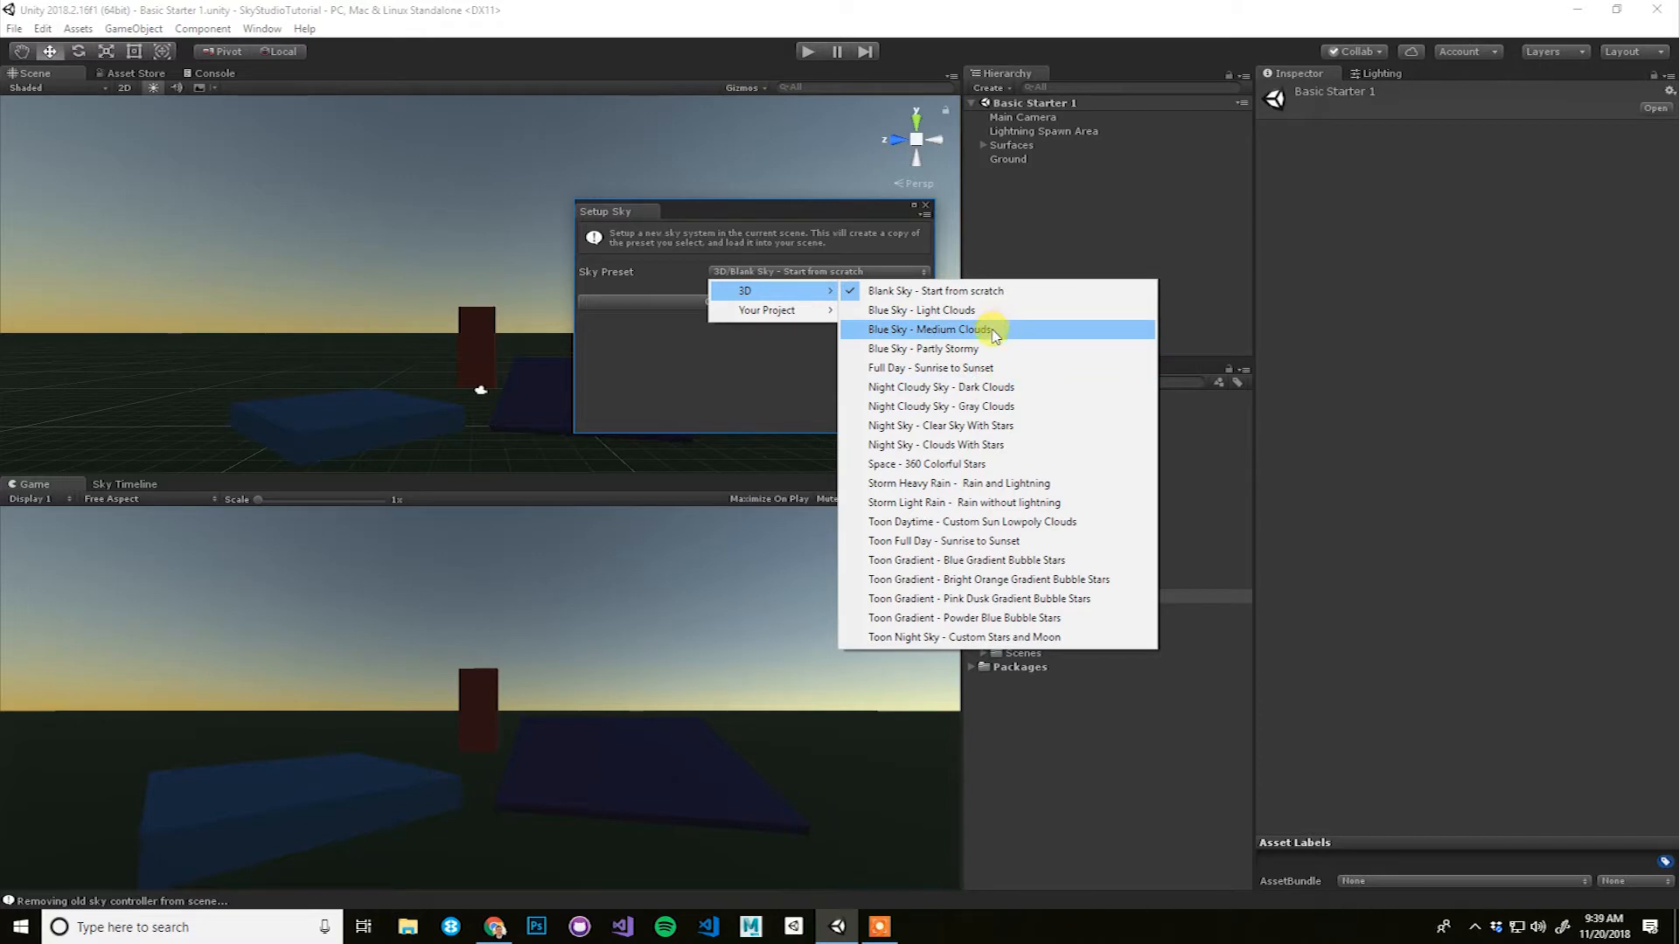
mouse_move(918, 309)
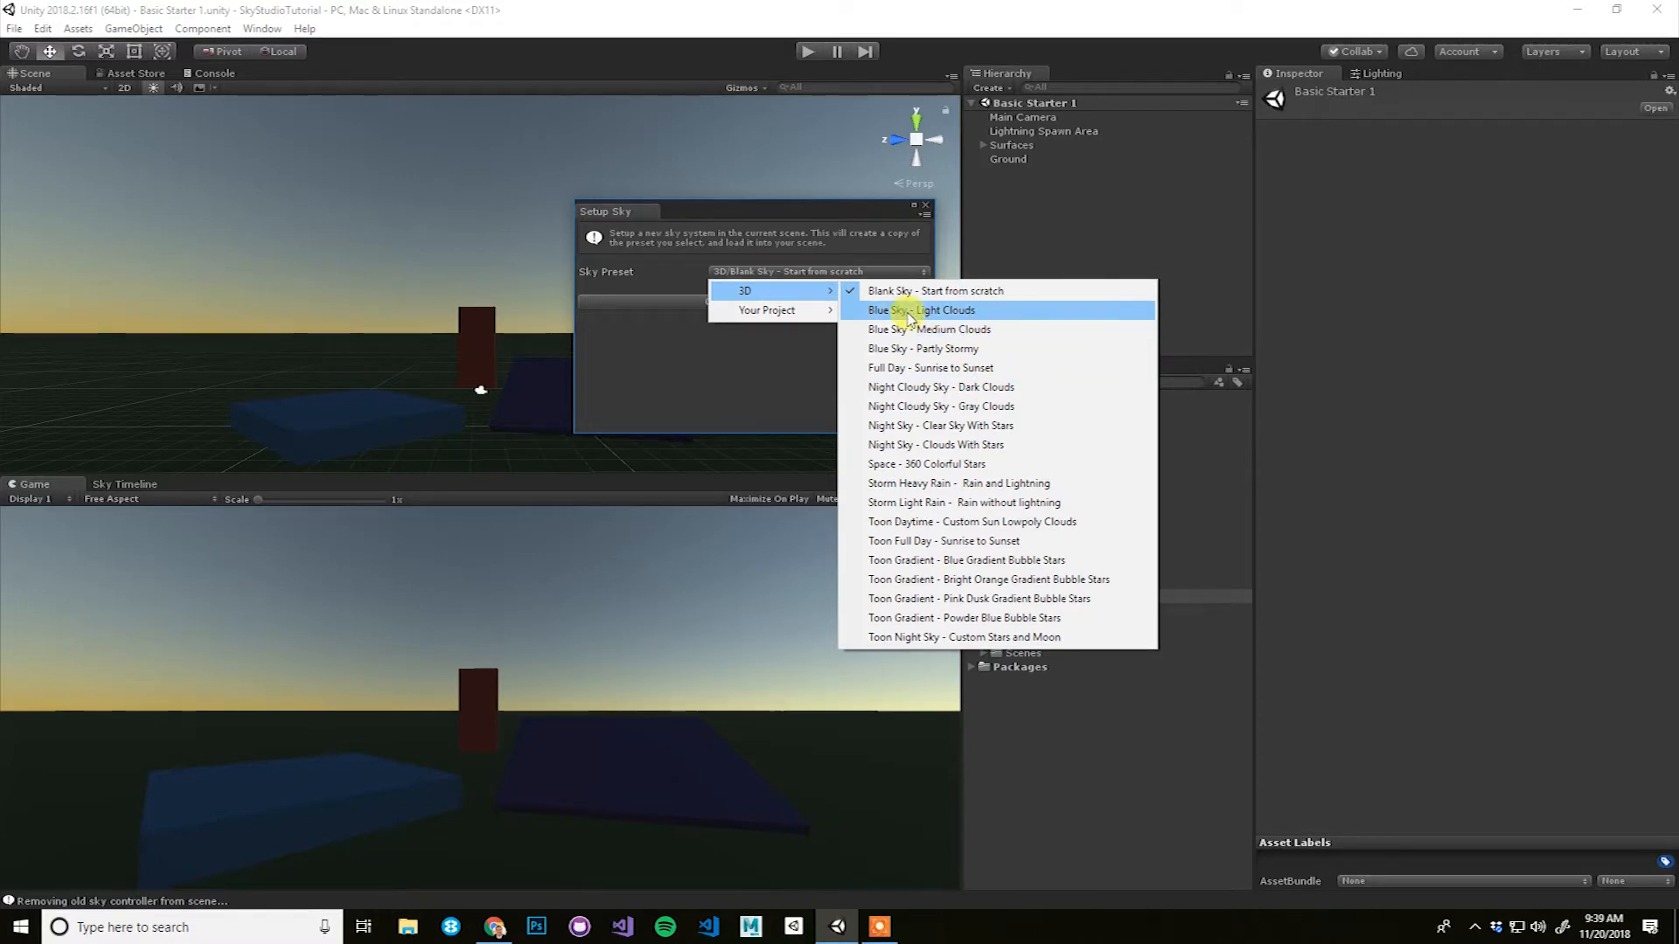
left_click(923, 312)
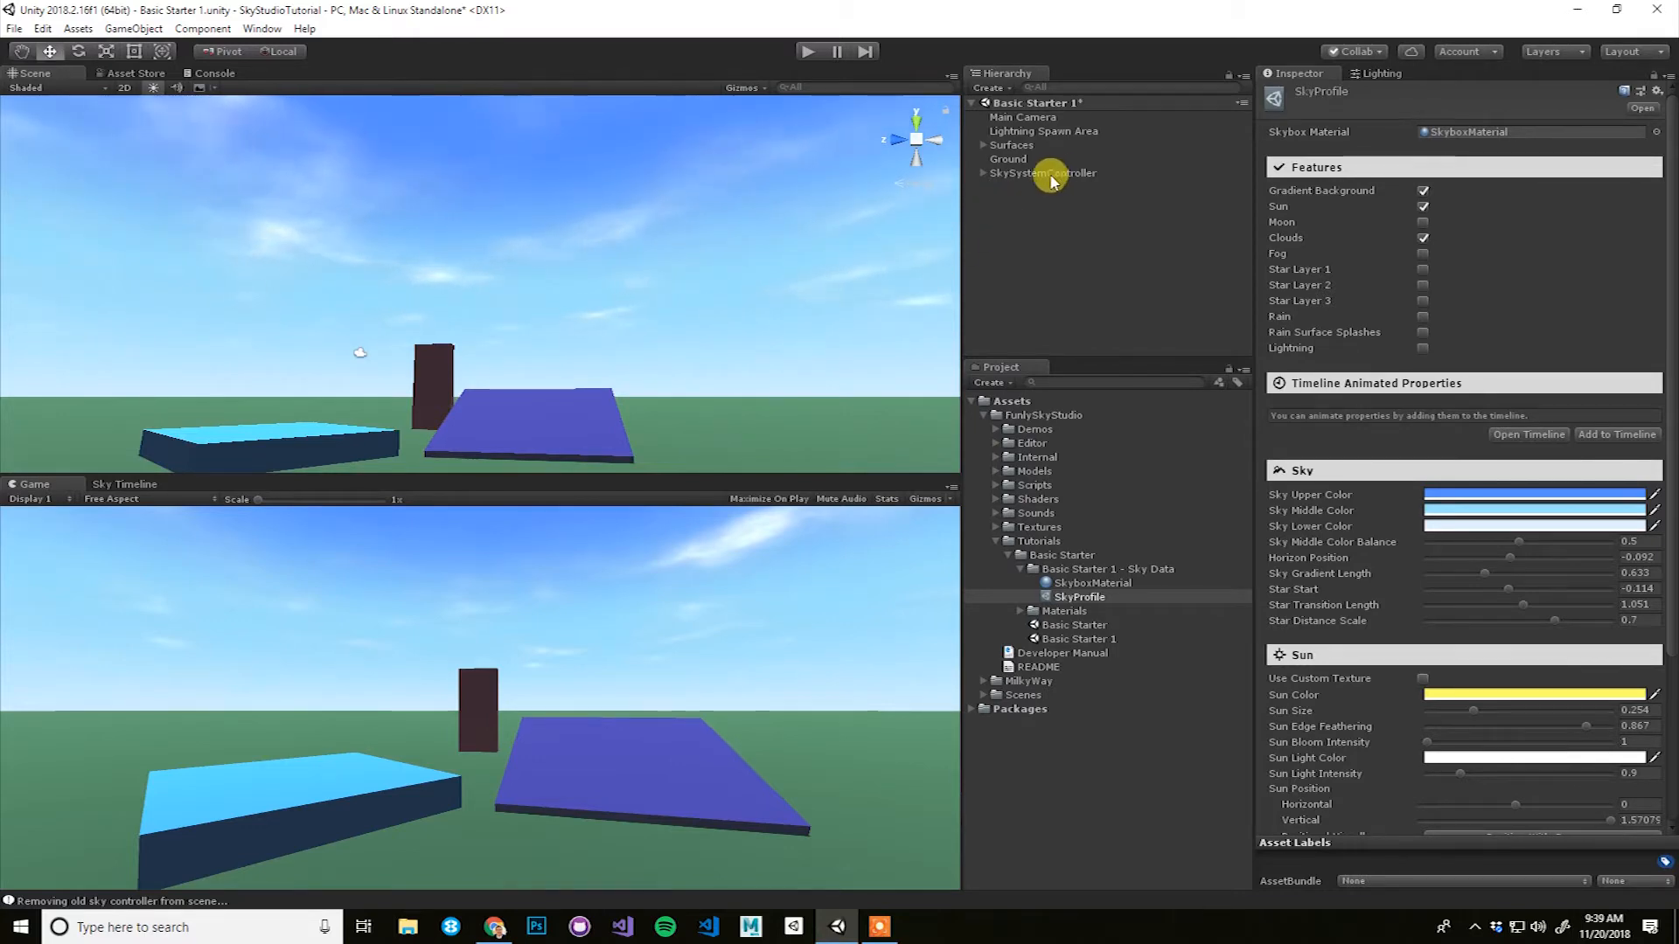
left_click(1042, 173)
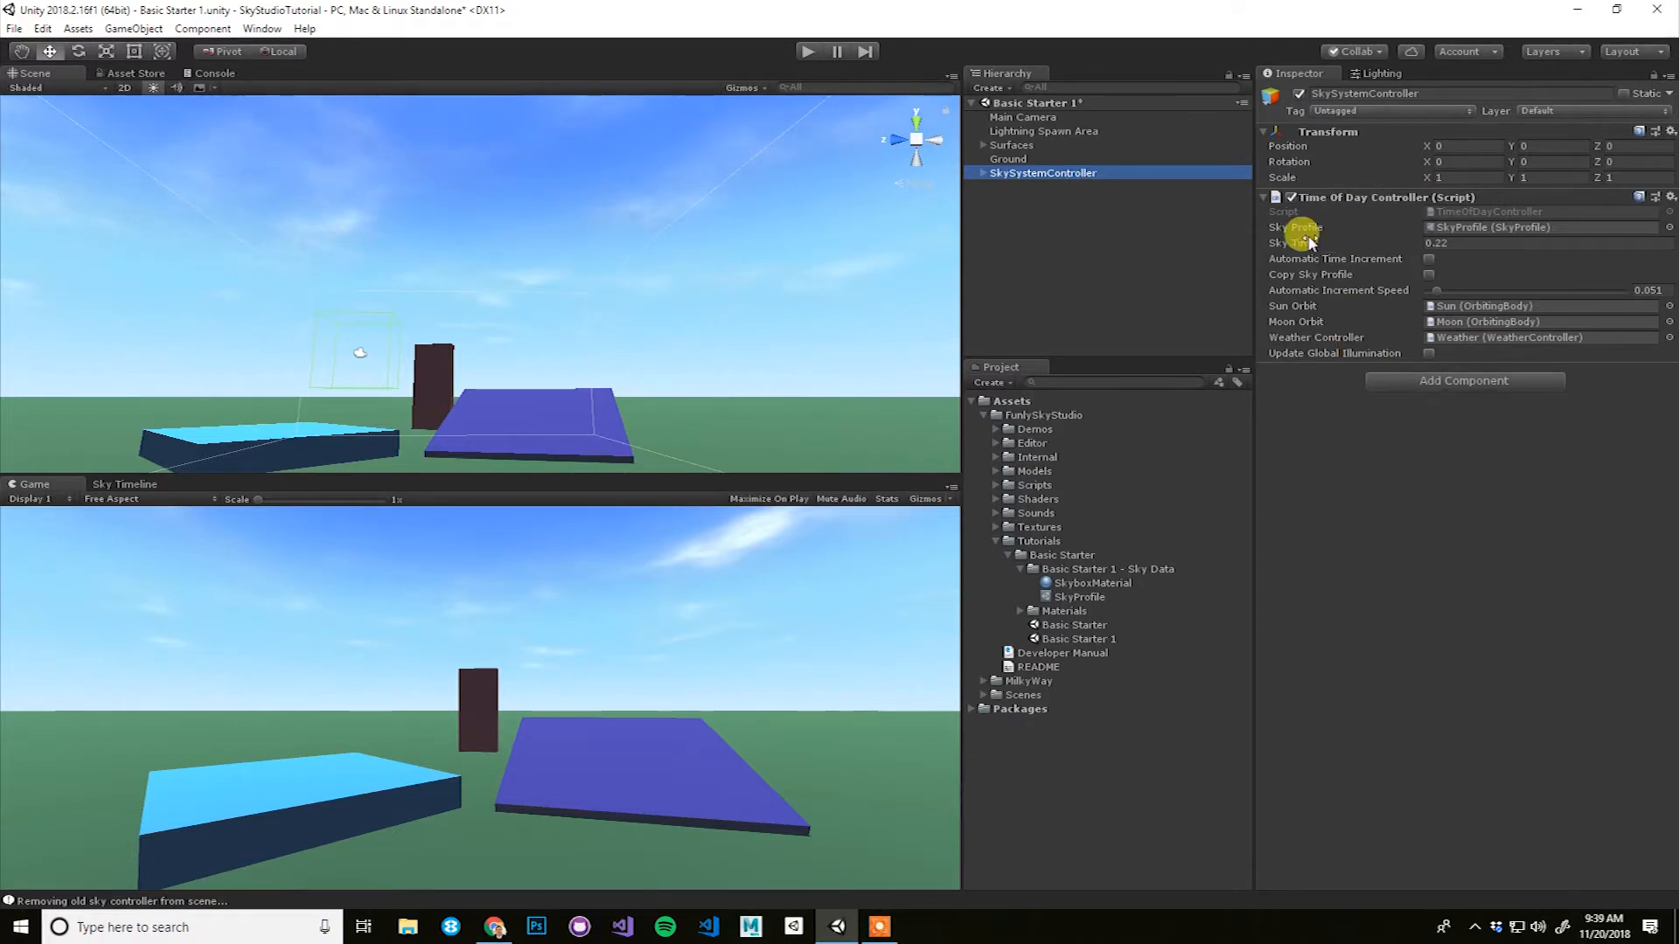
left_click(1542, 228)
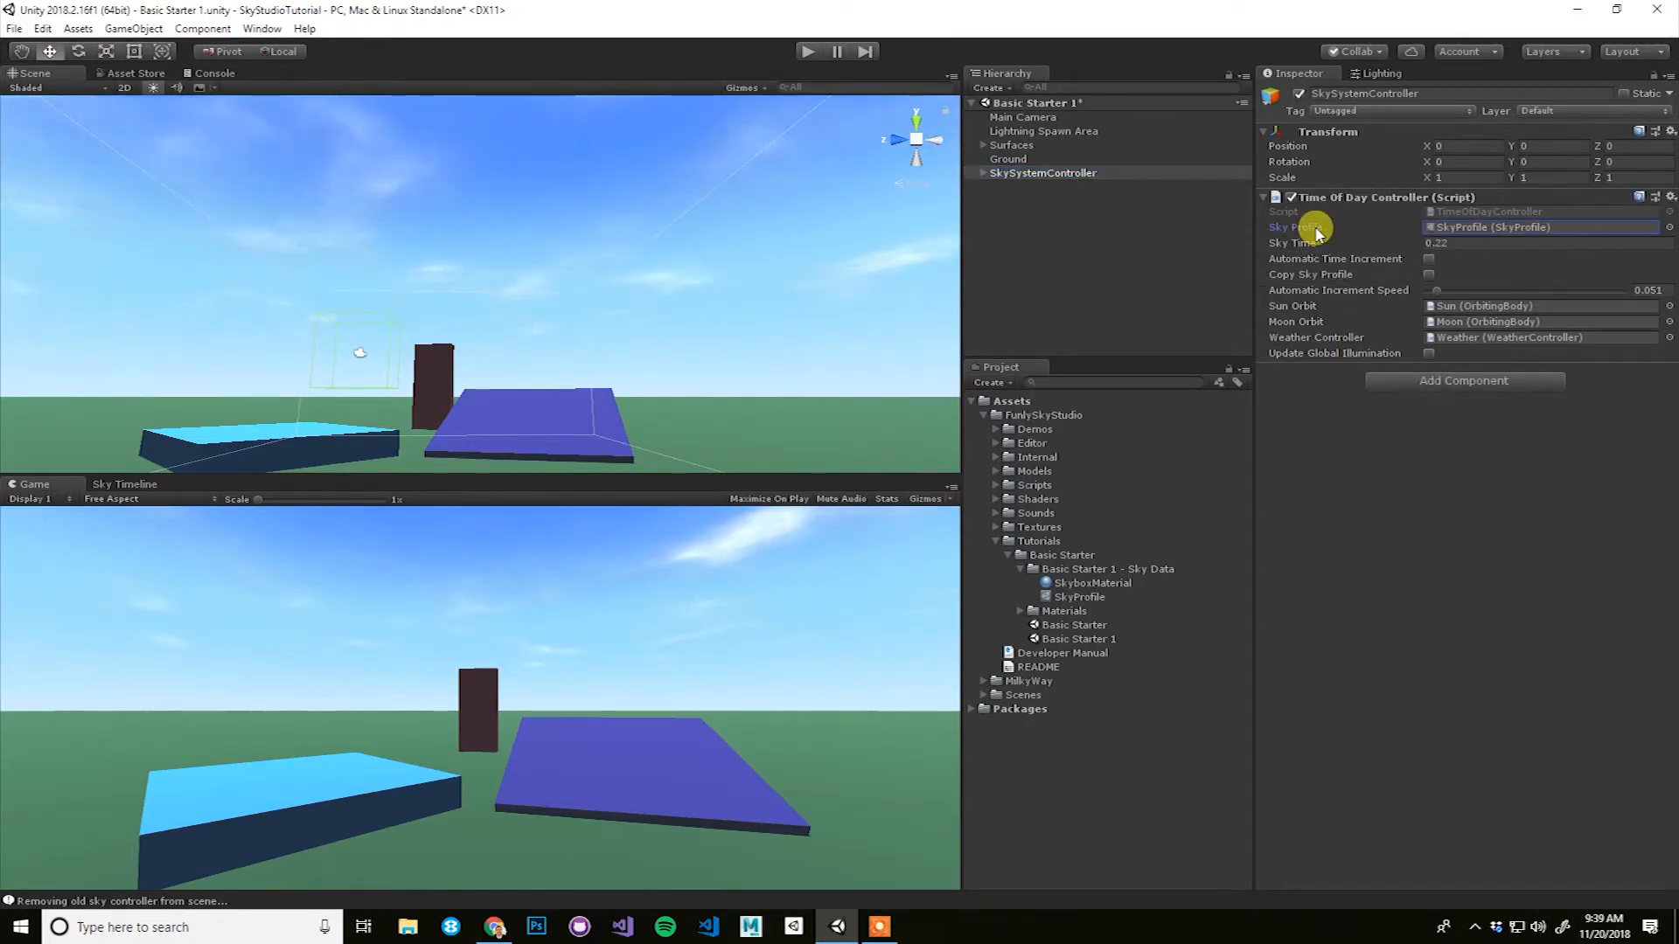
mouse_move(1322, 236)
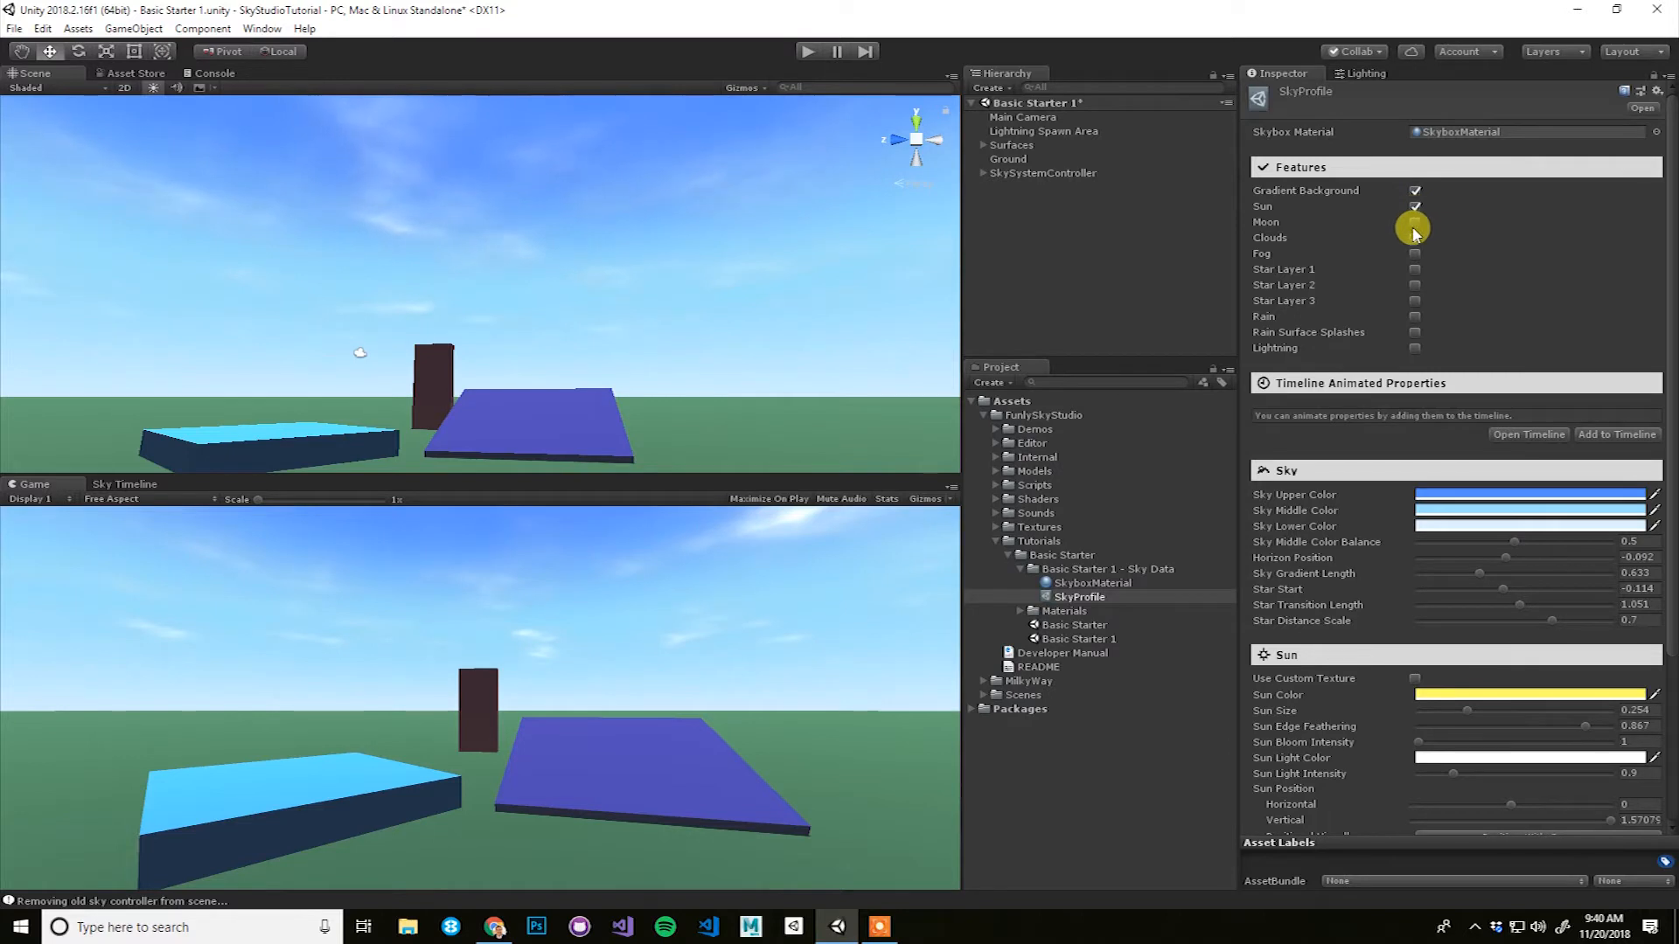
Step: Change the SkyProfile's upper sky colour to a deeper blue
left_click(1415, 236)
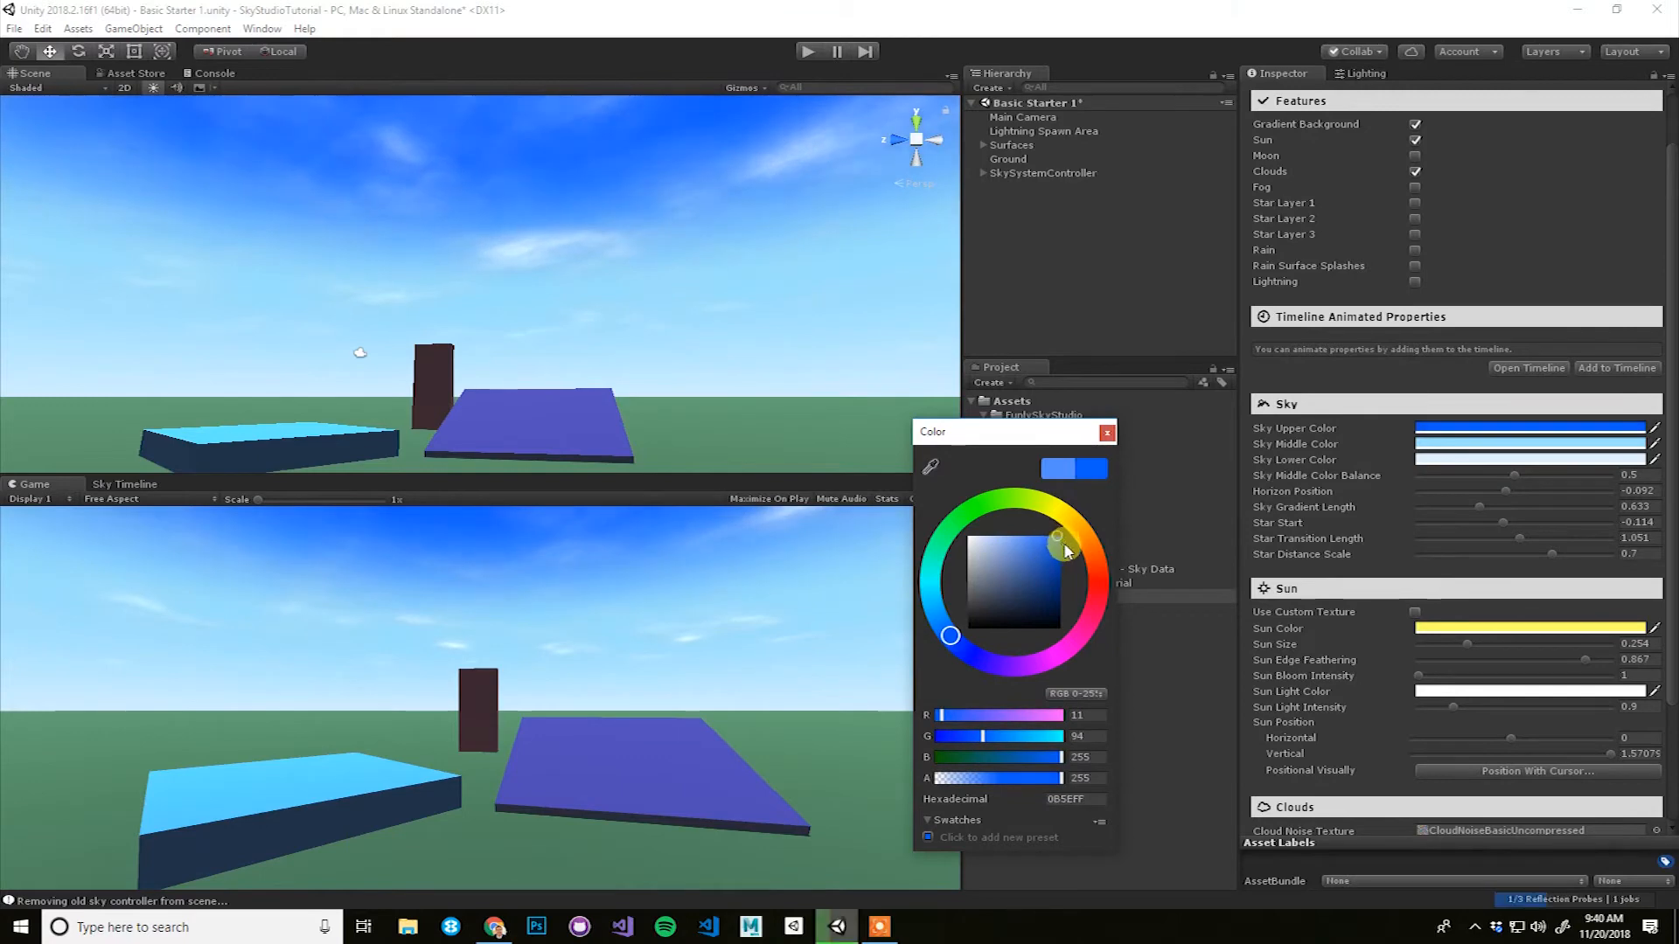
left_click(1031, 565)
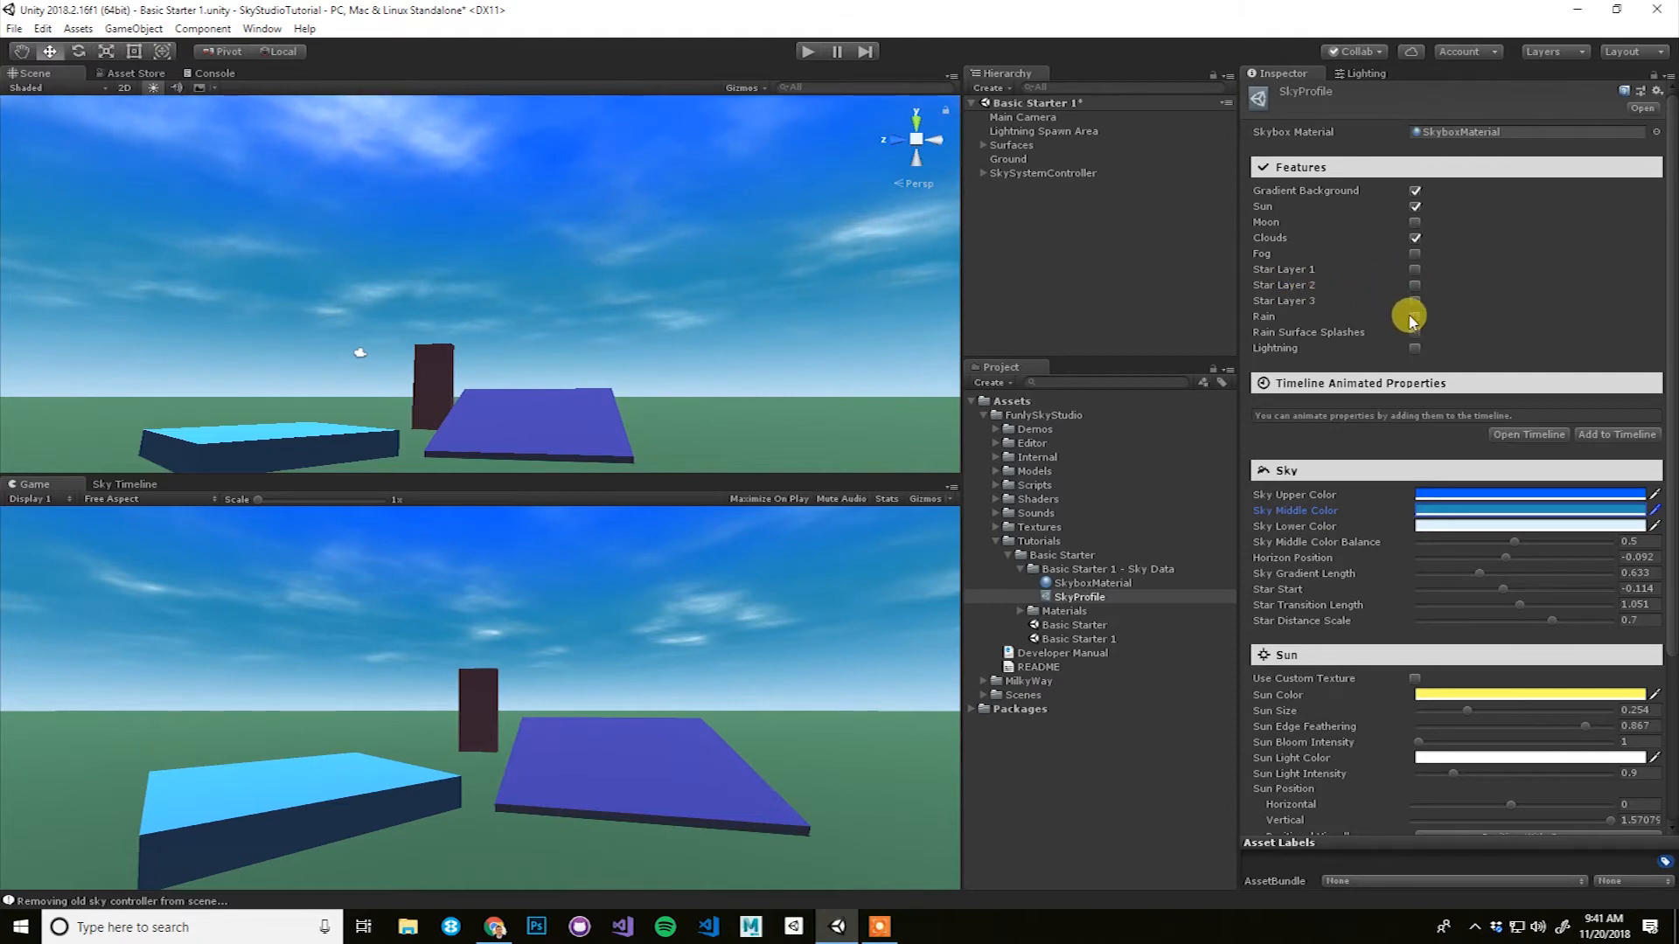
mouse_move(1413, 270)
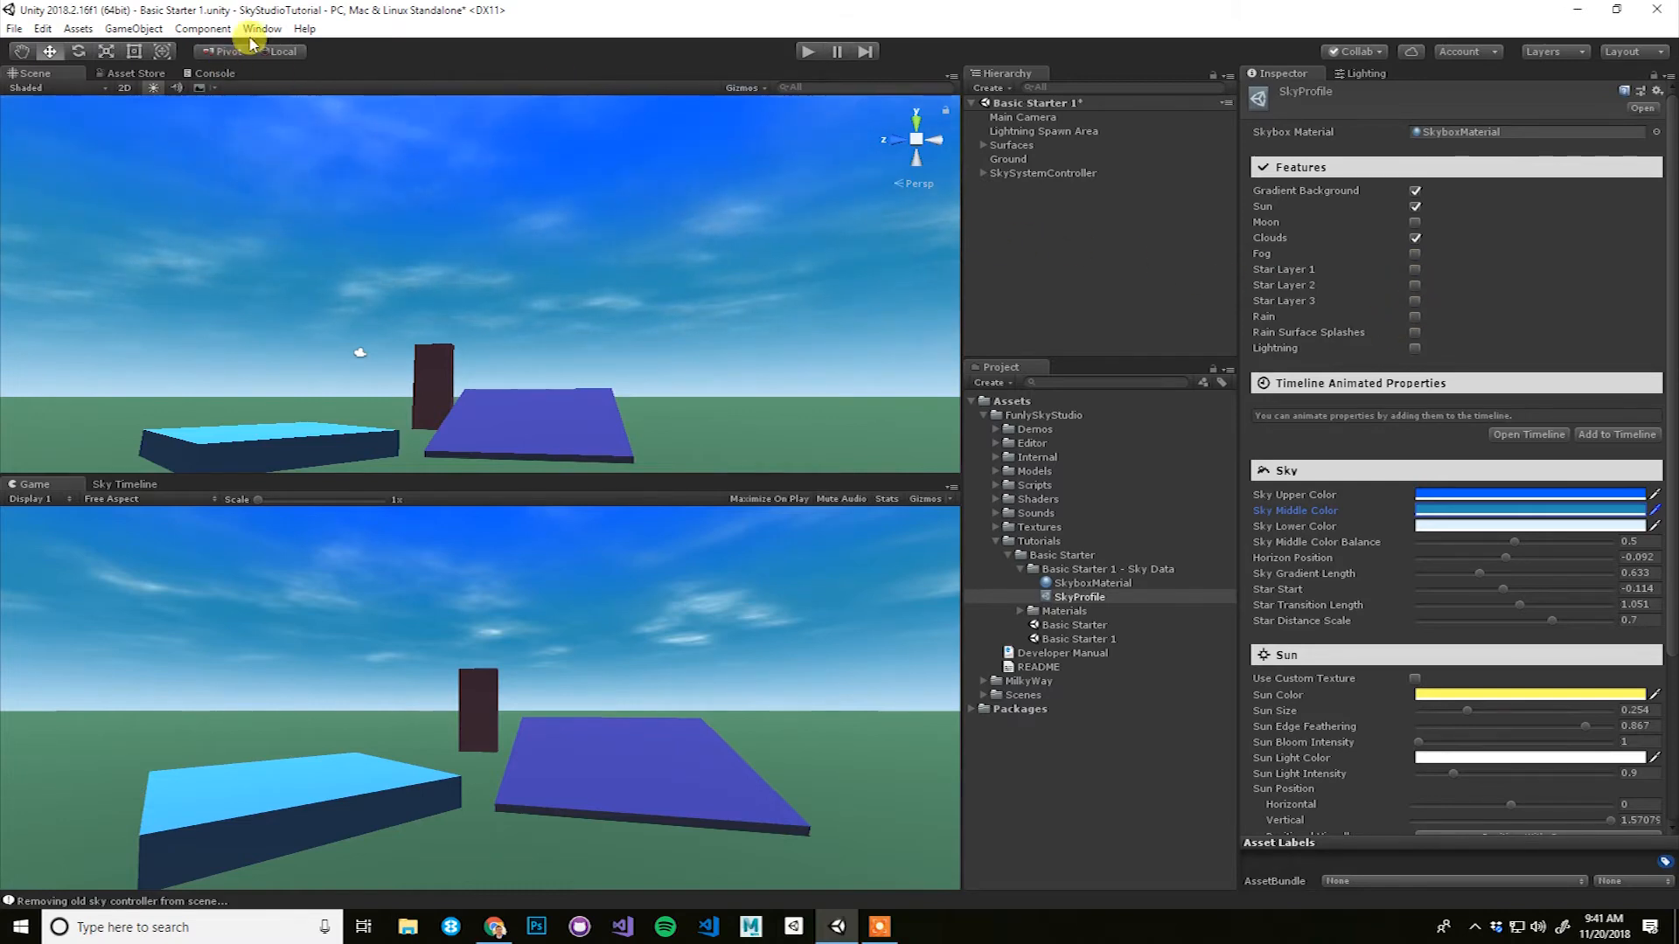
Step: Create a sky system from the 3D Full Day - Sunrise to Sunset preset
left_click(261, 28)
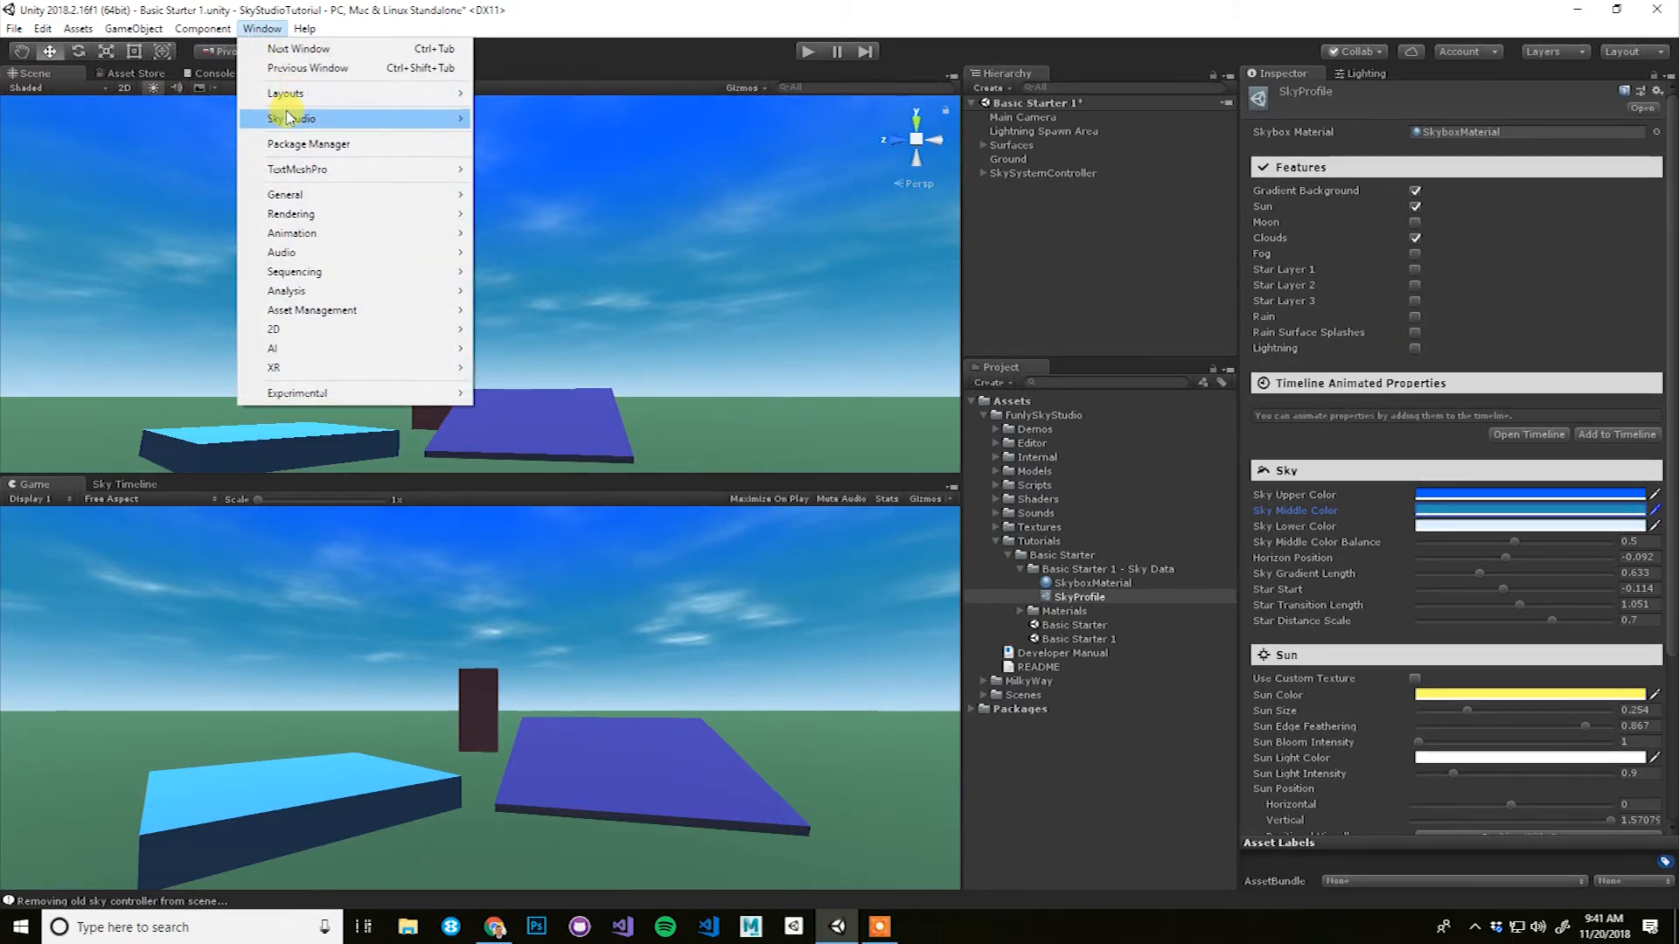
mouse_move(292, 118)
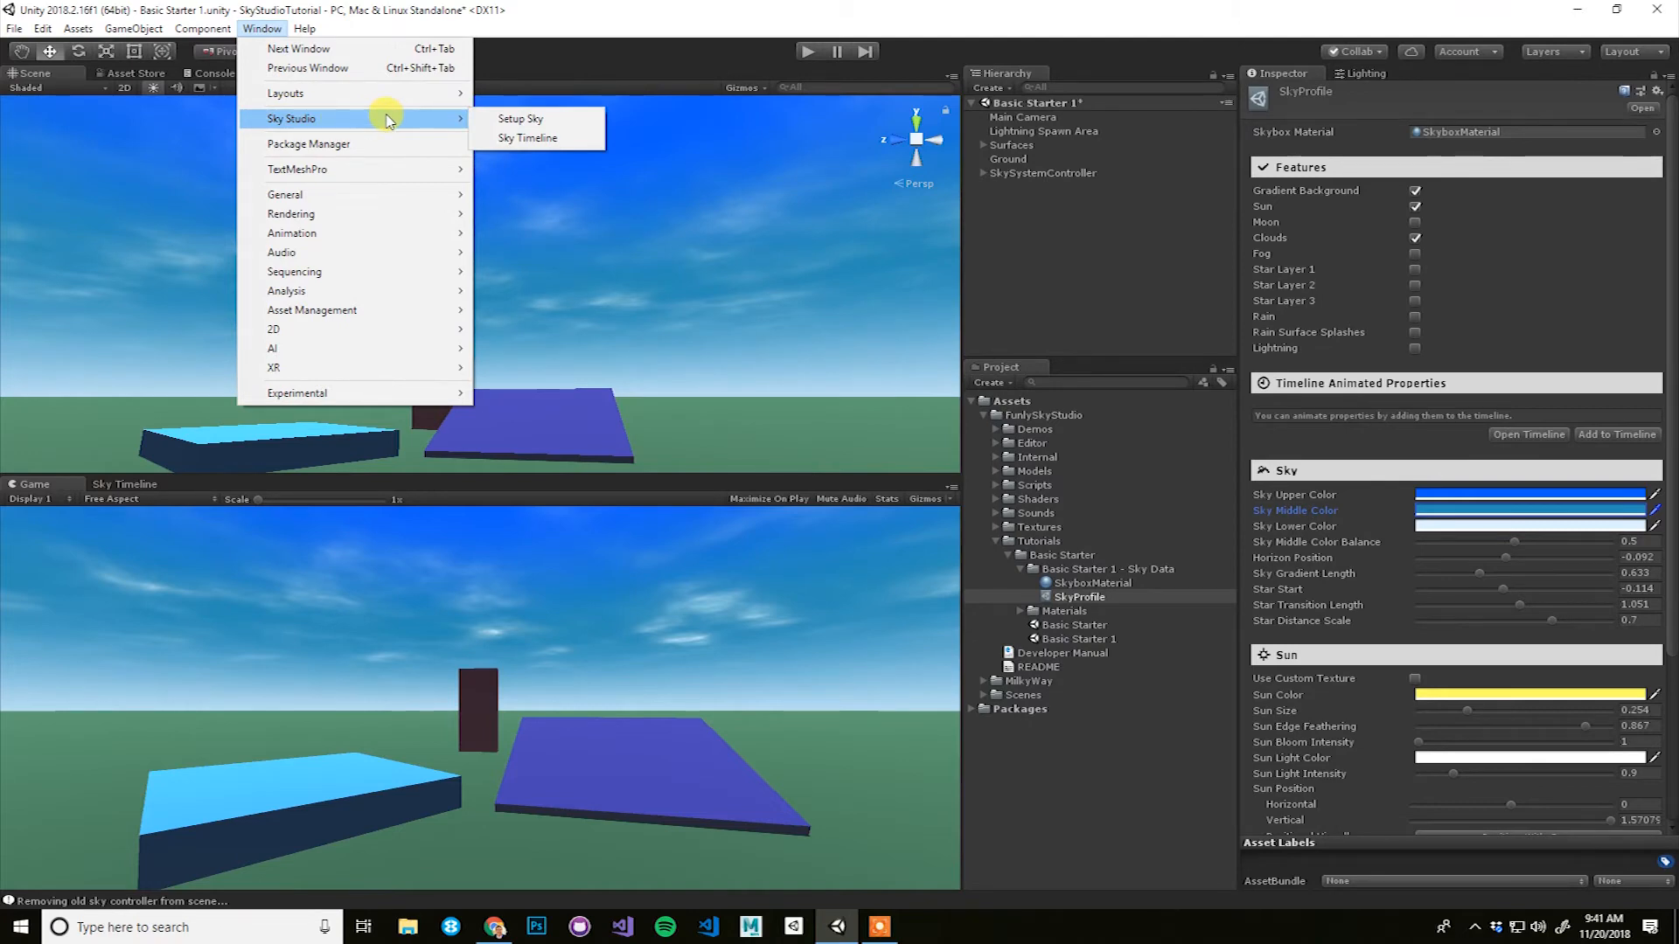
left_click(521, 119)
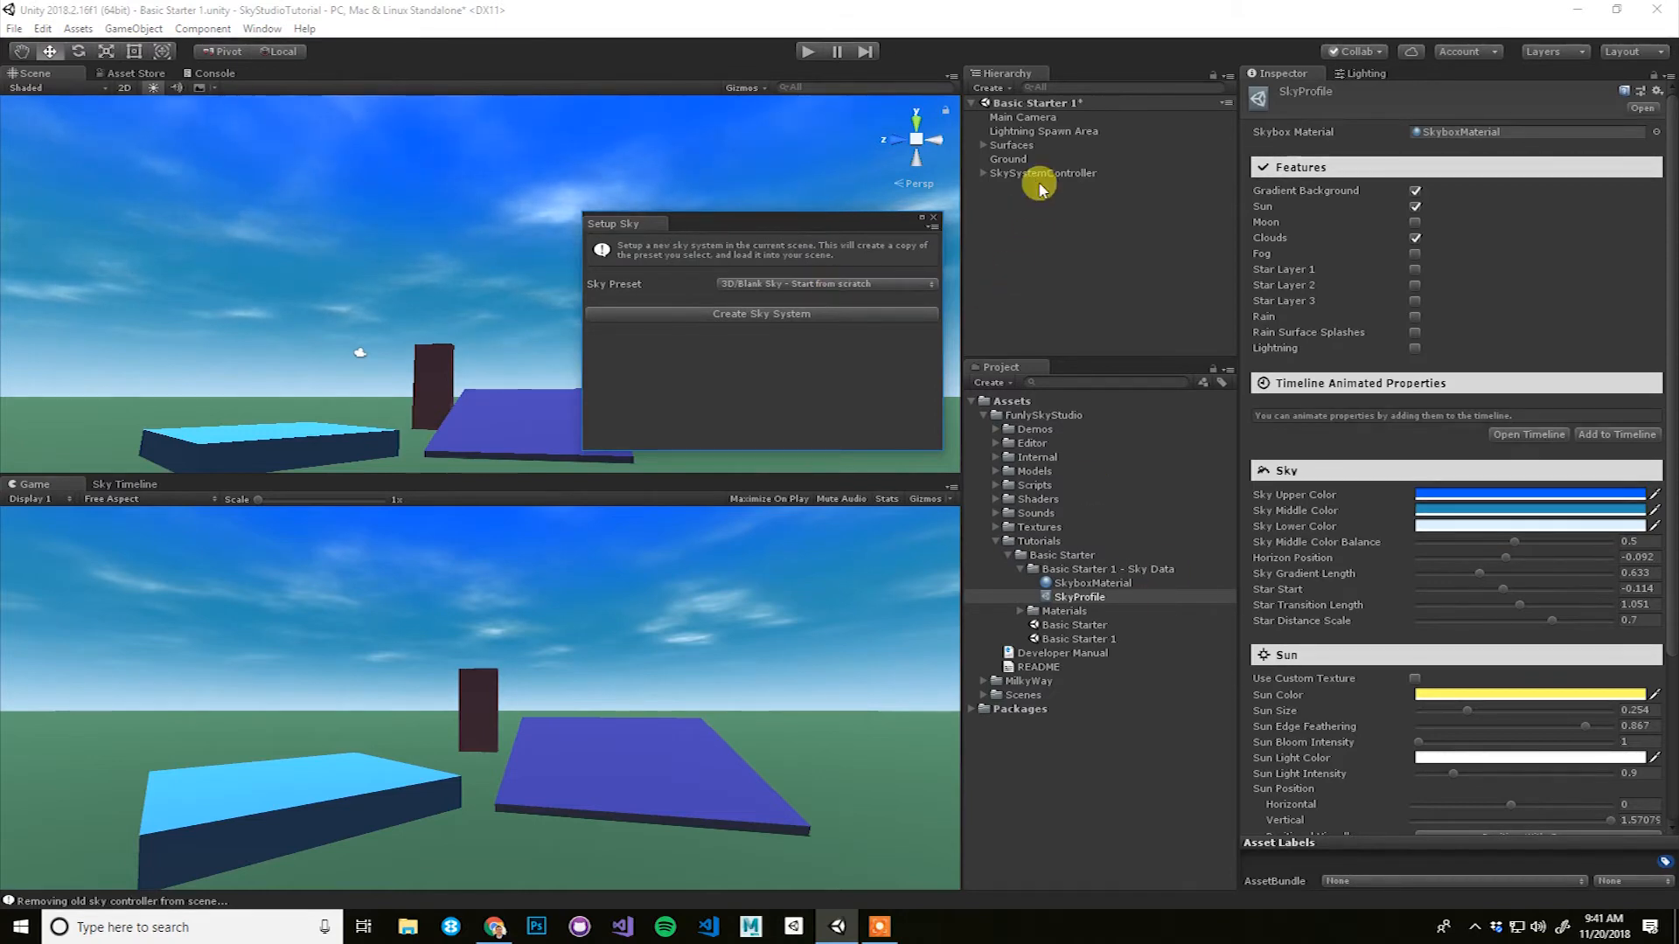
left_click(824, 284)
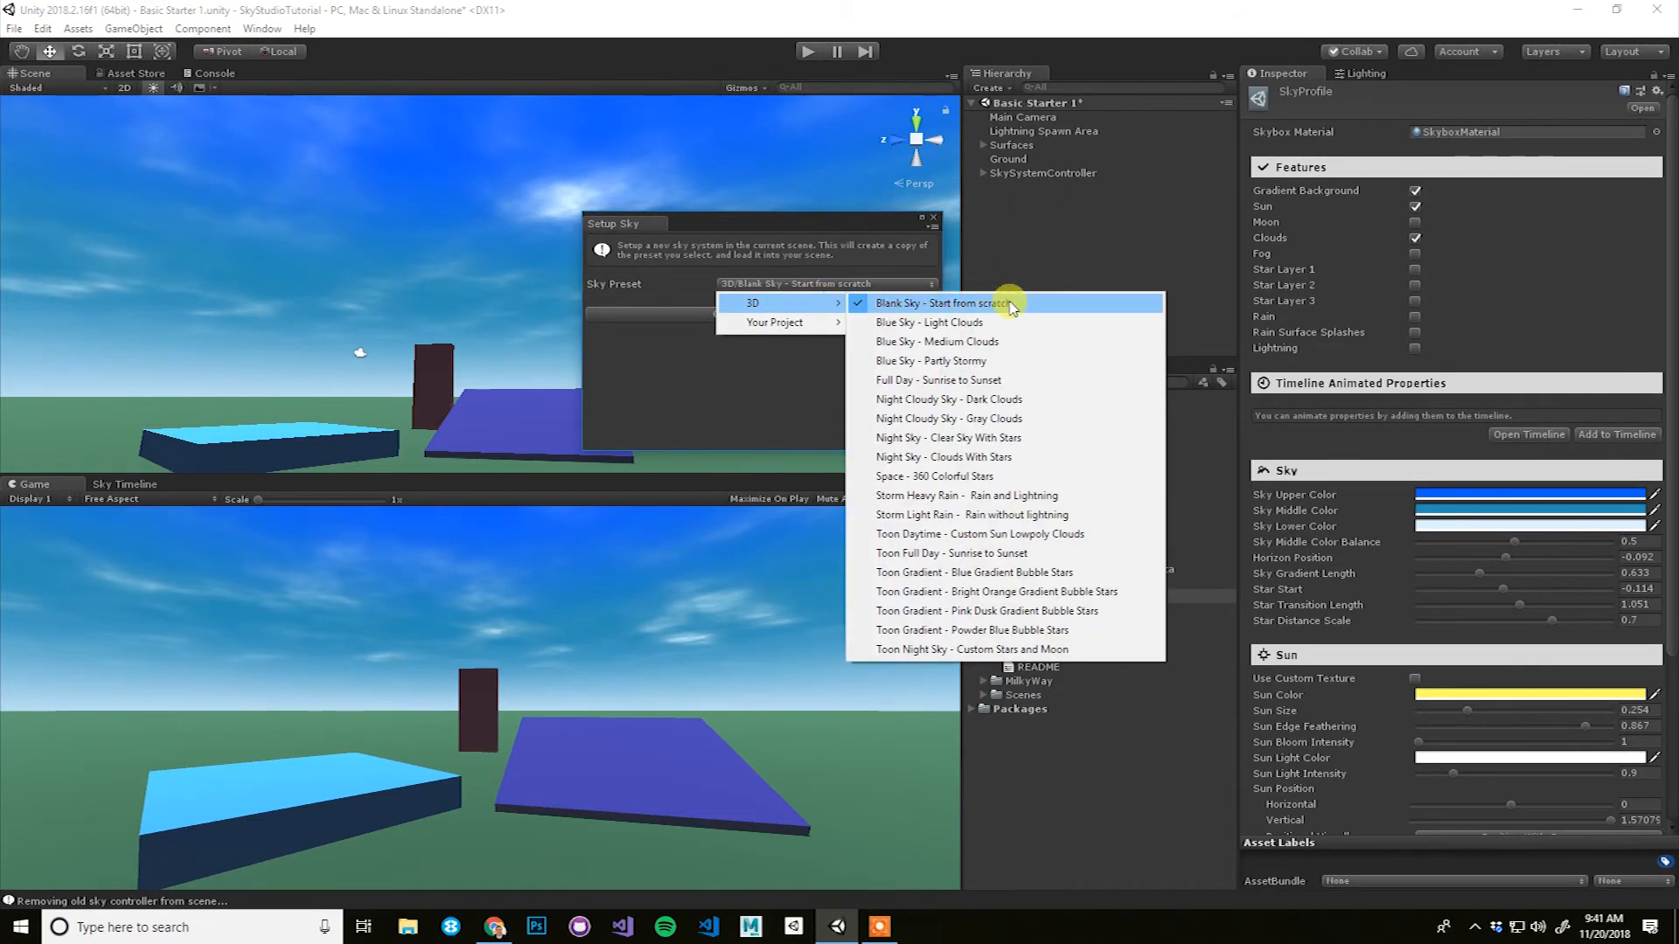
mouse_move(984, 379)
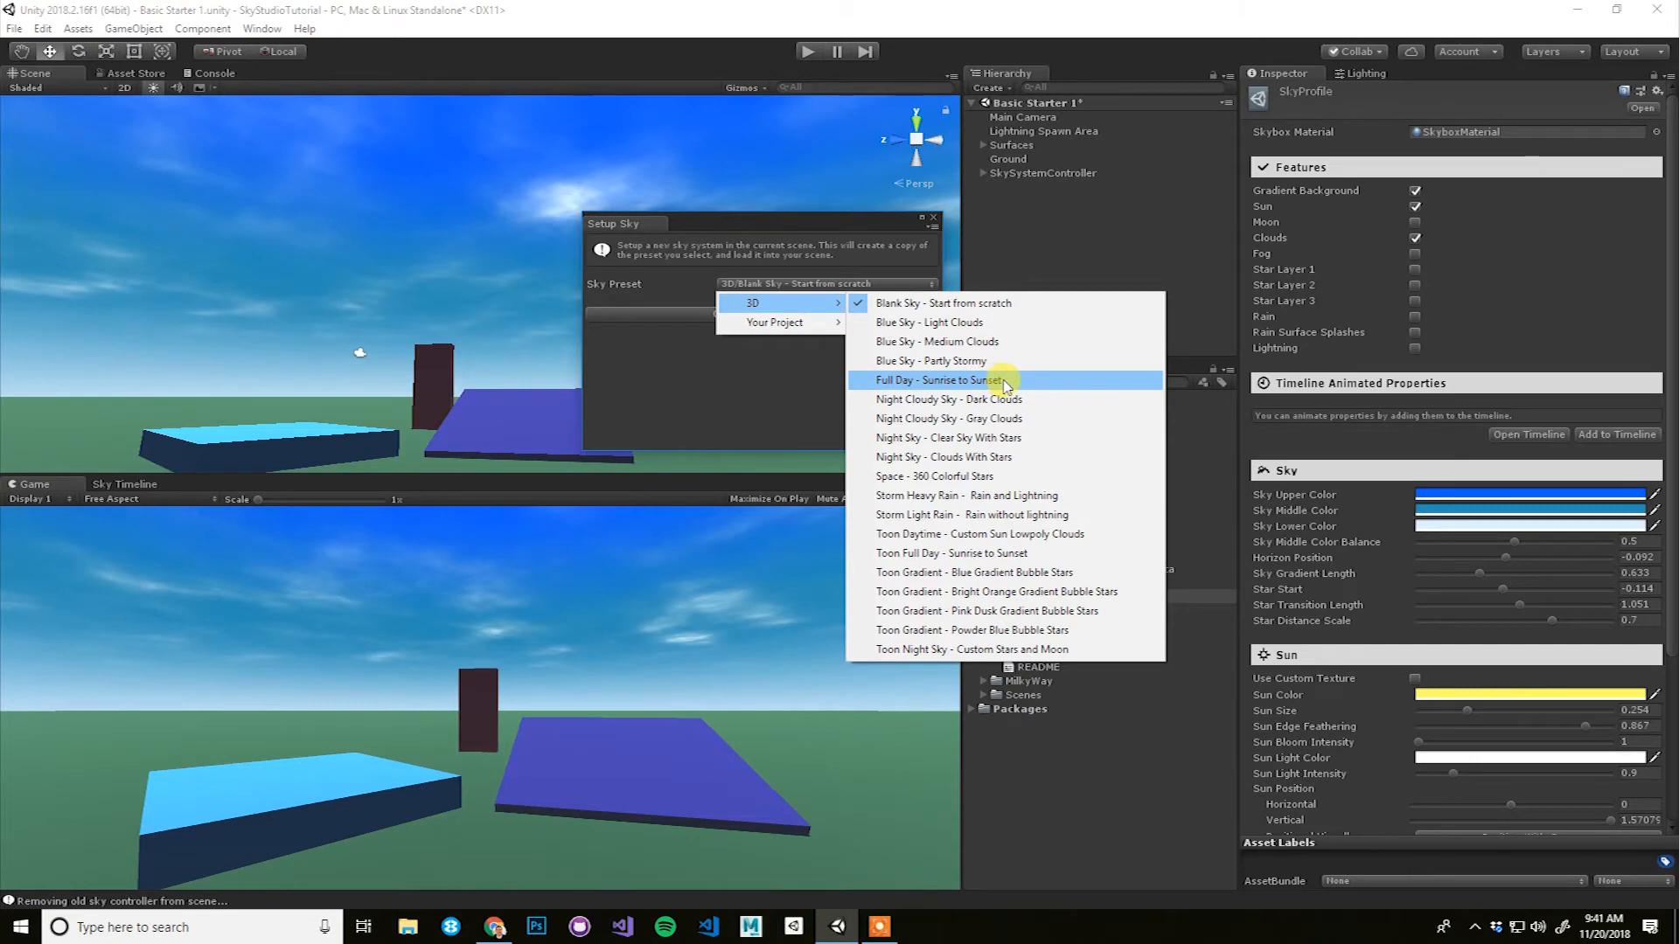
left_click(942, 379)
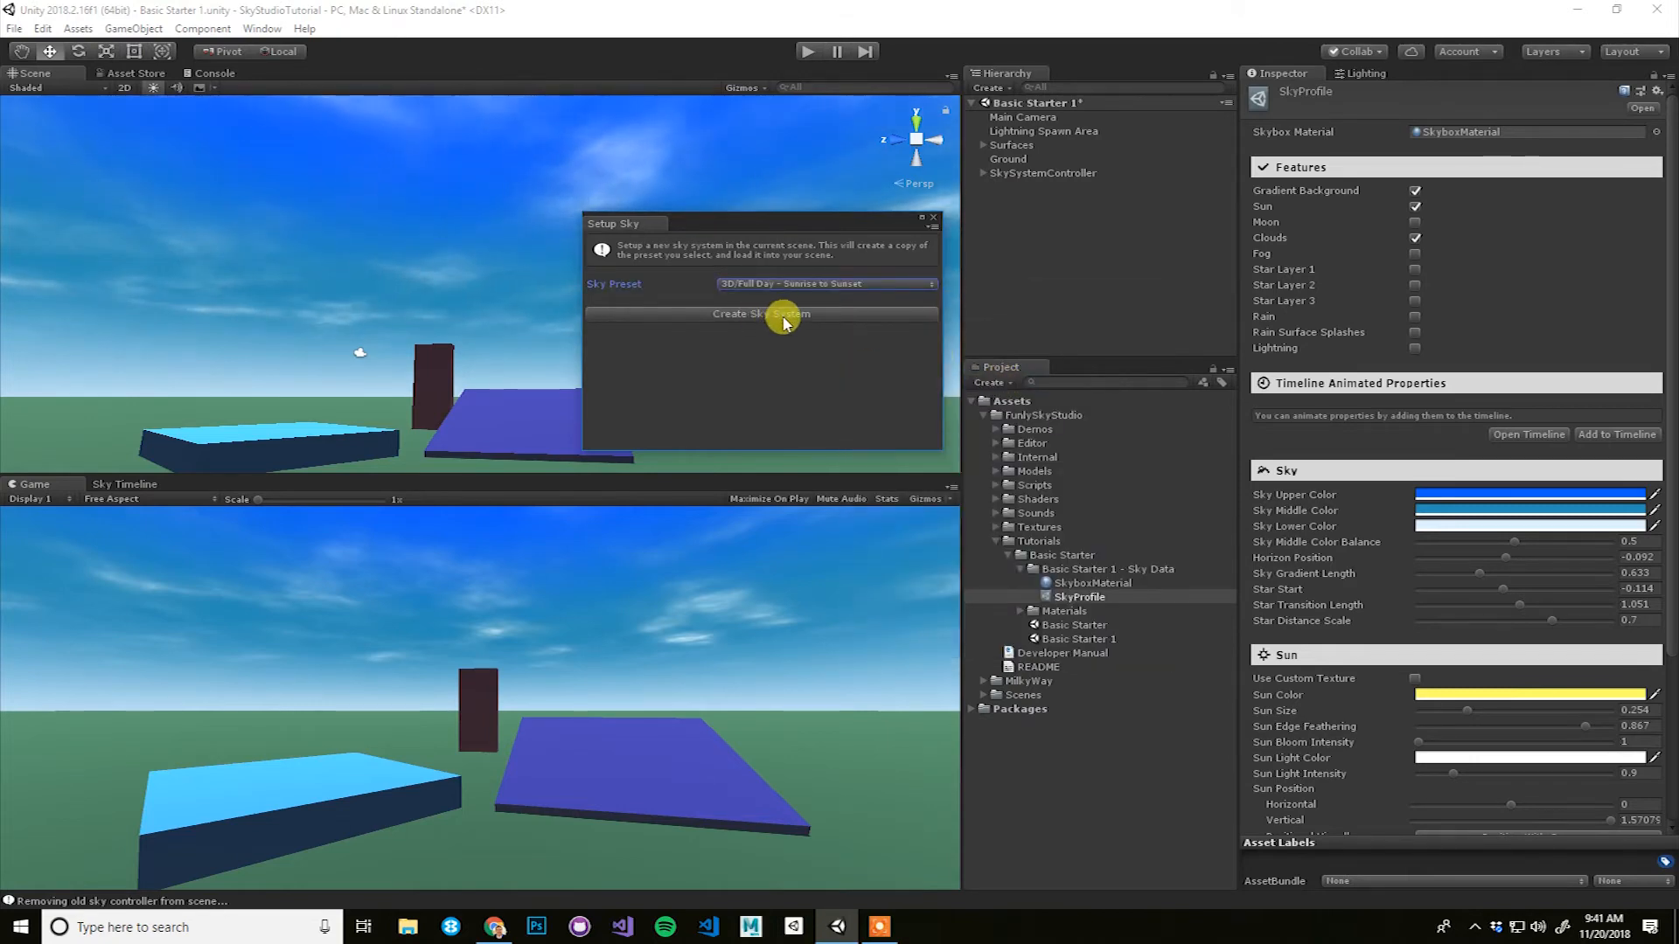
left_click(760, 313)
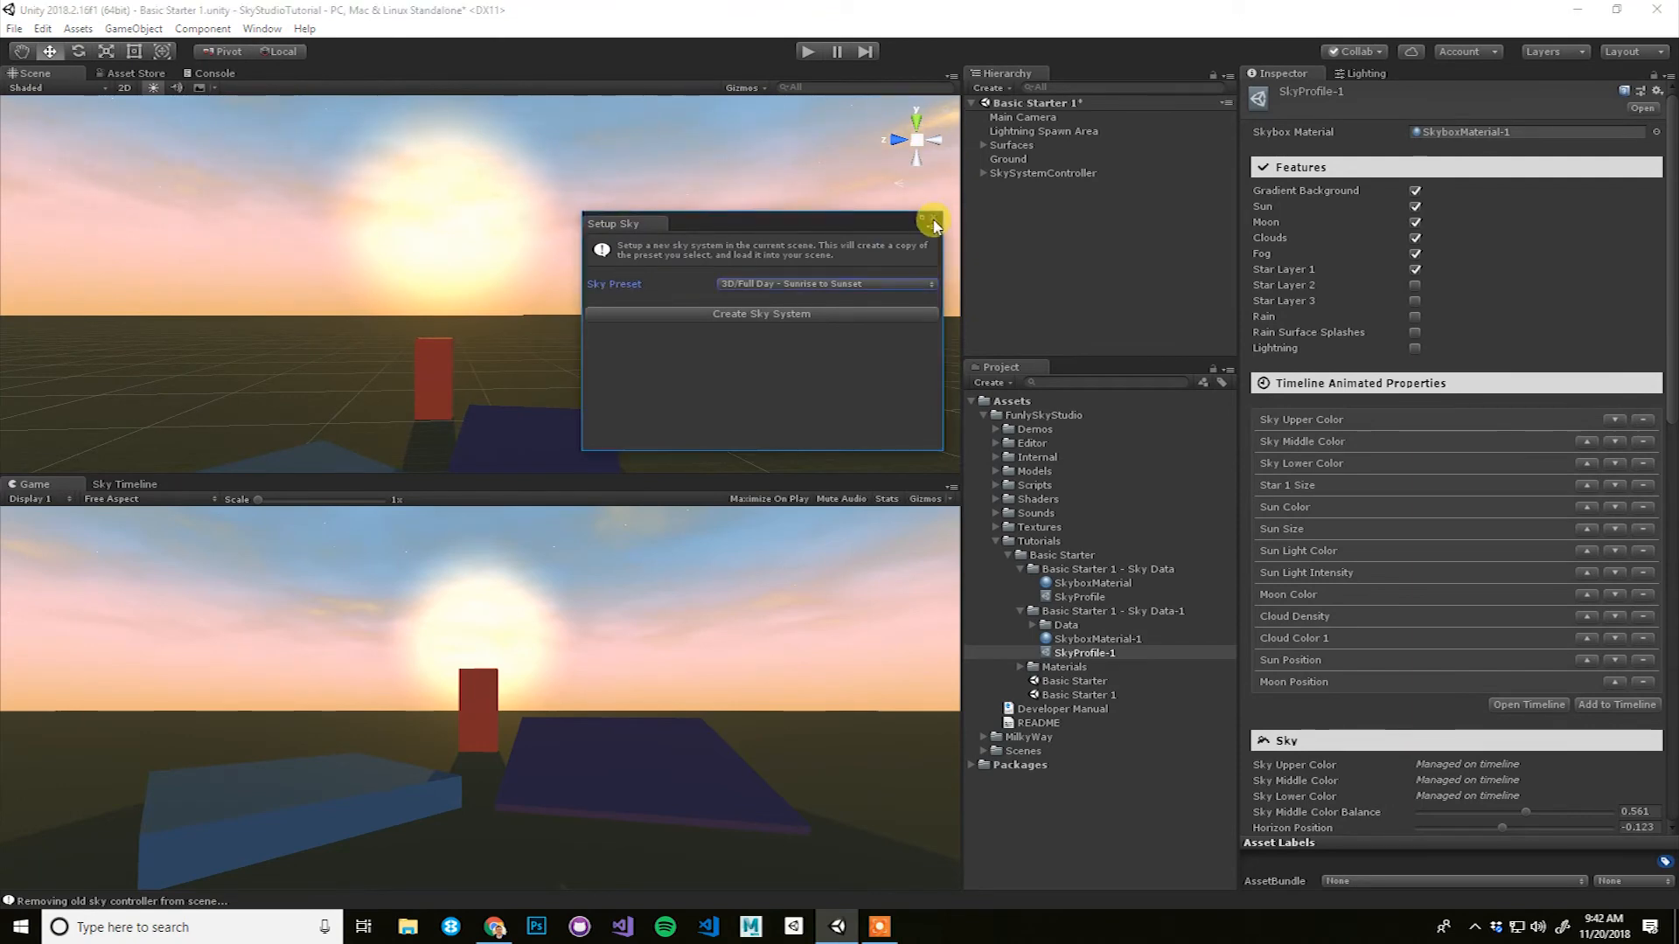
Step: Close Setup Sky and scroll through the SkyProfile-1 Inspector settings
left_click(930, 220)
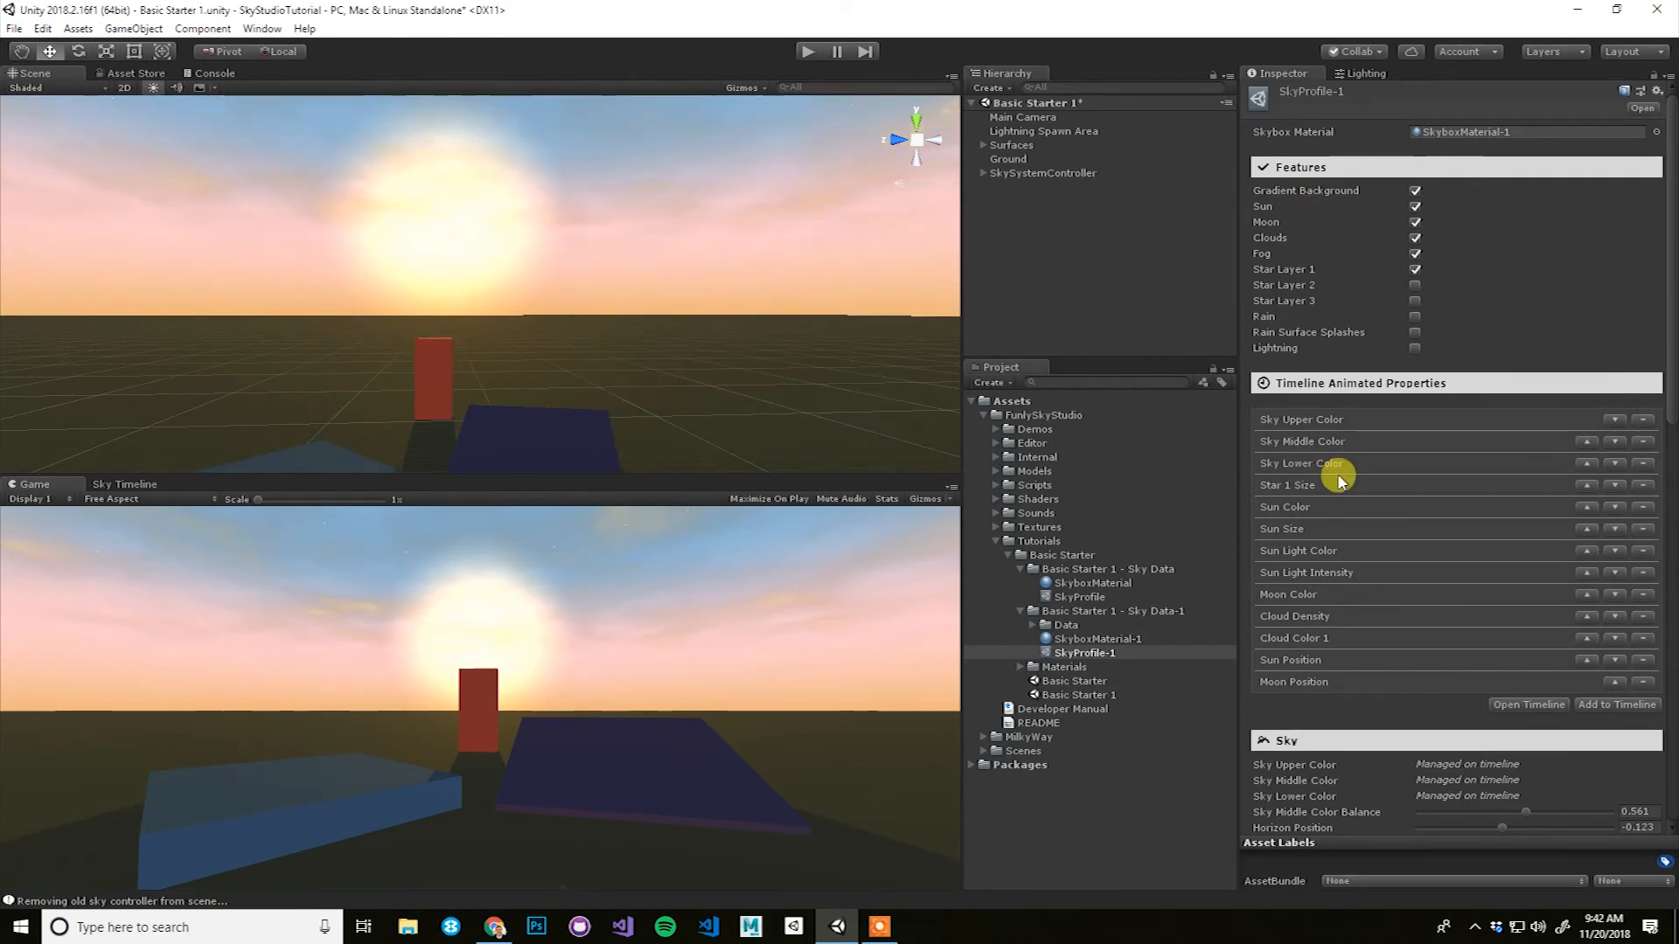
scroll("down", 3)
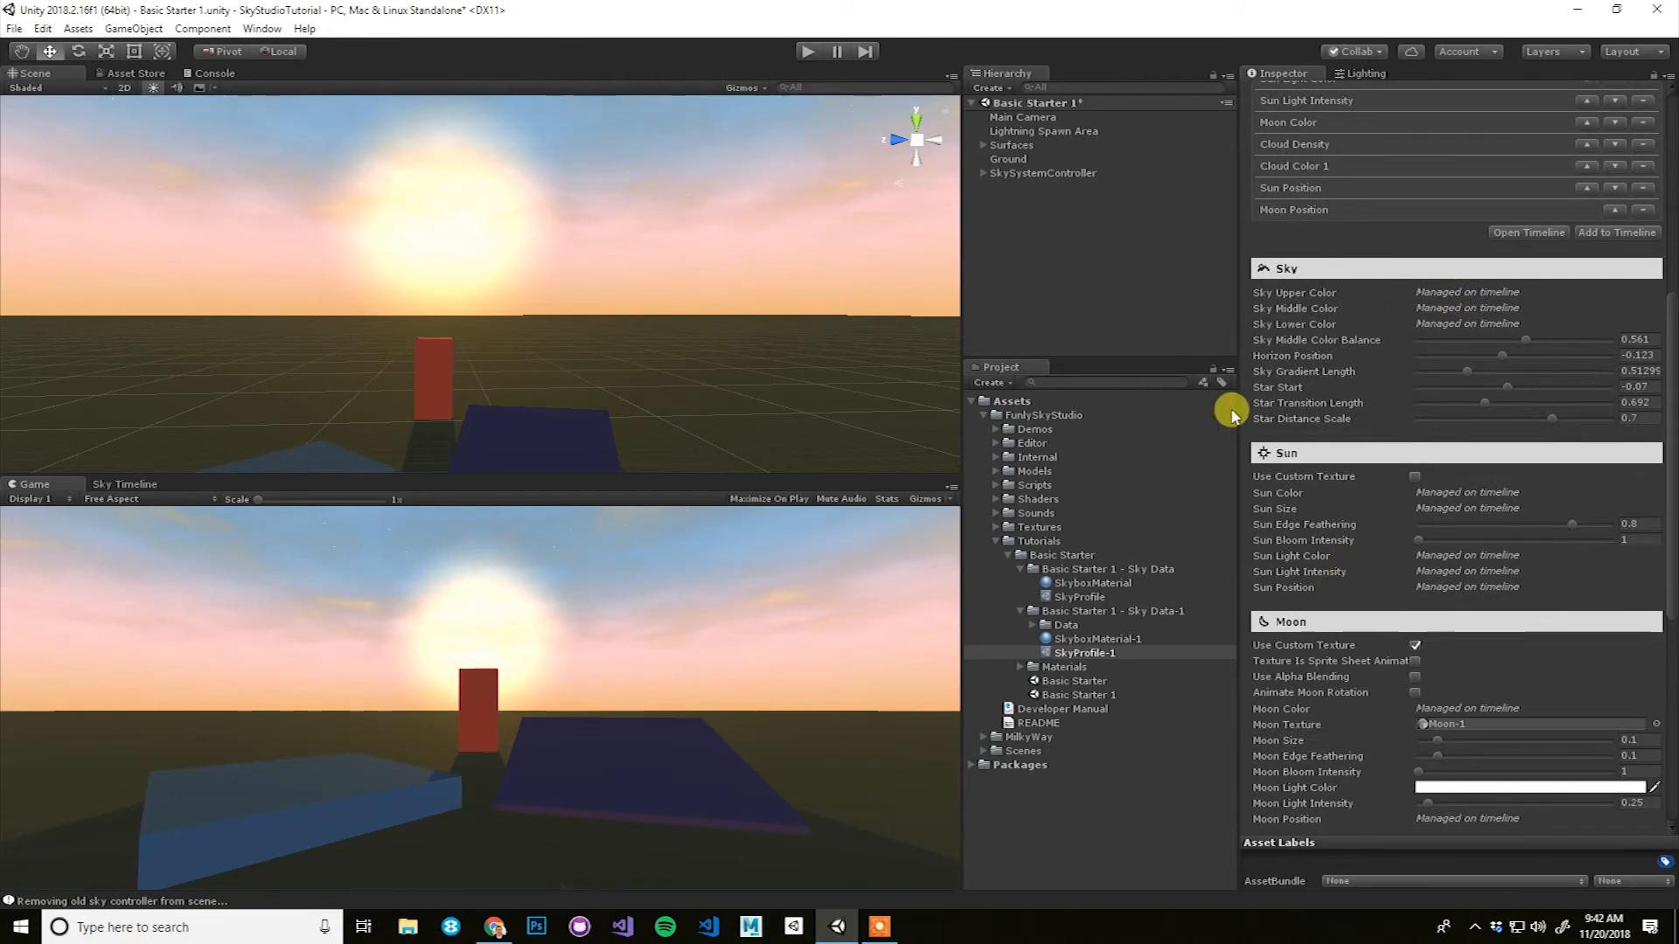
mouse_move(1514, 322)
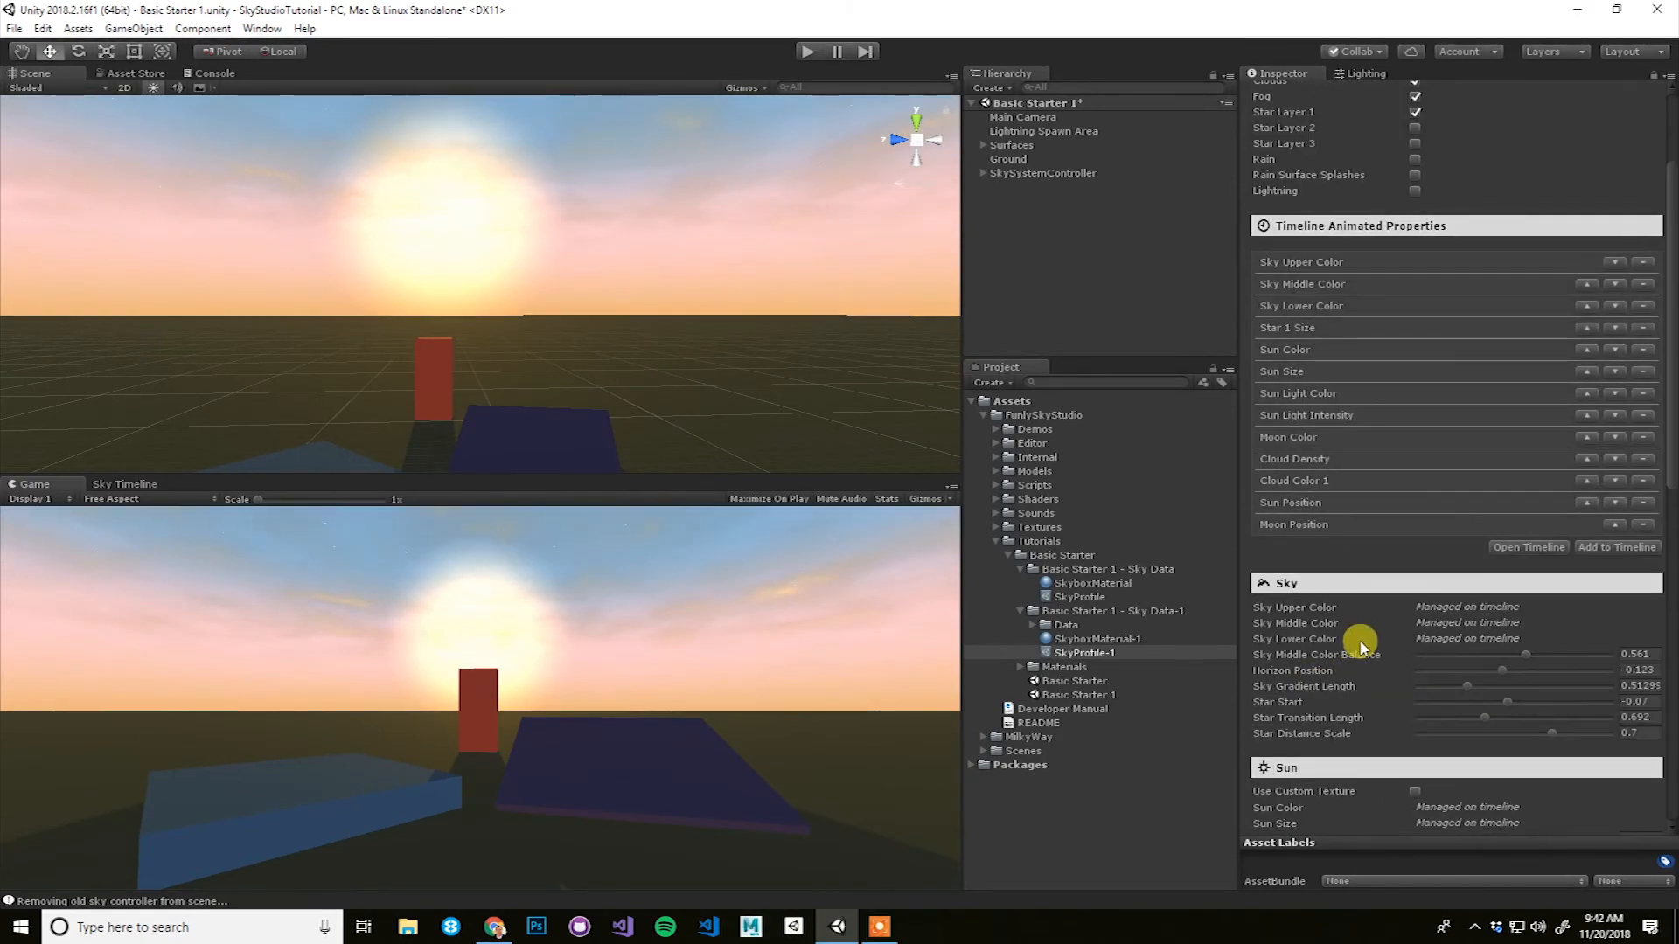
mouse_move(1361, 644)
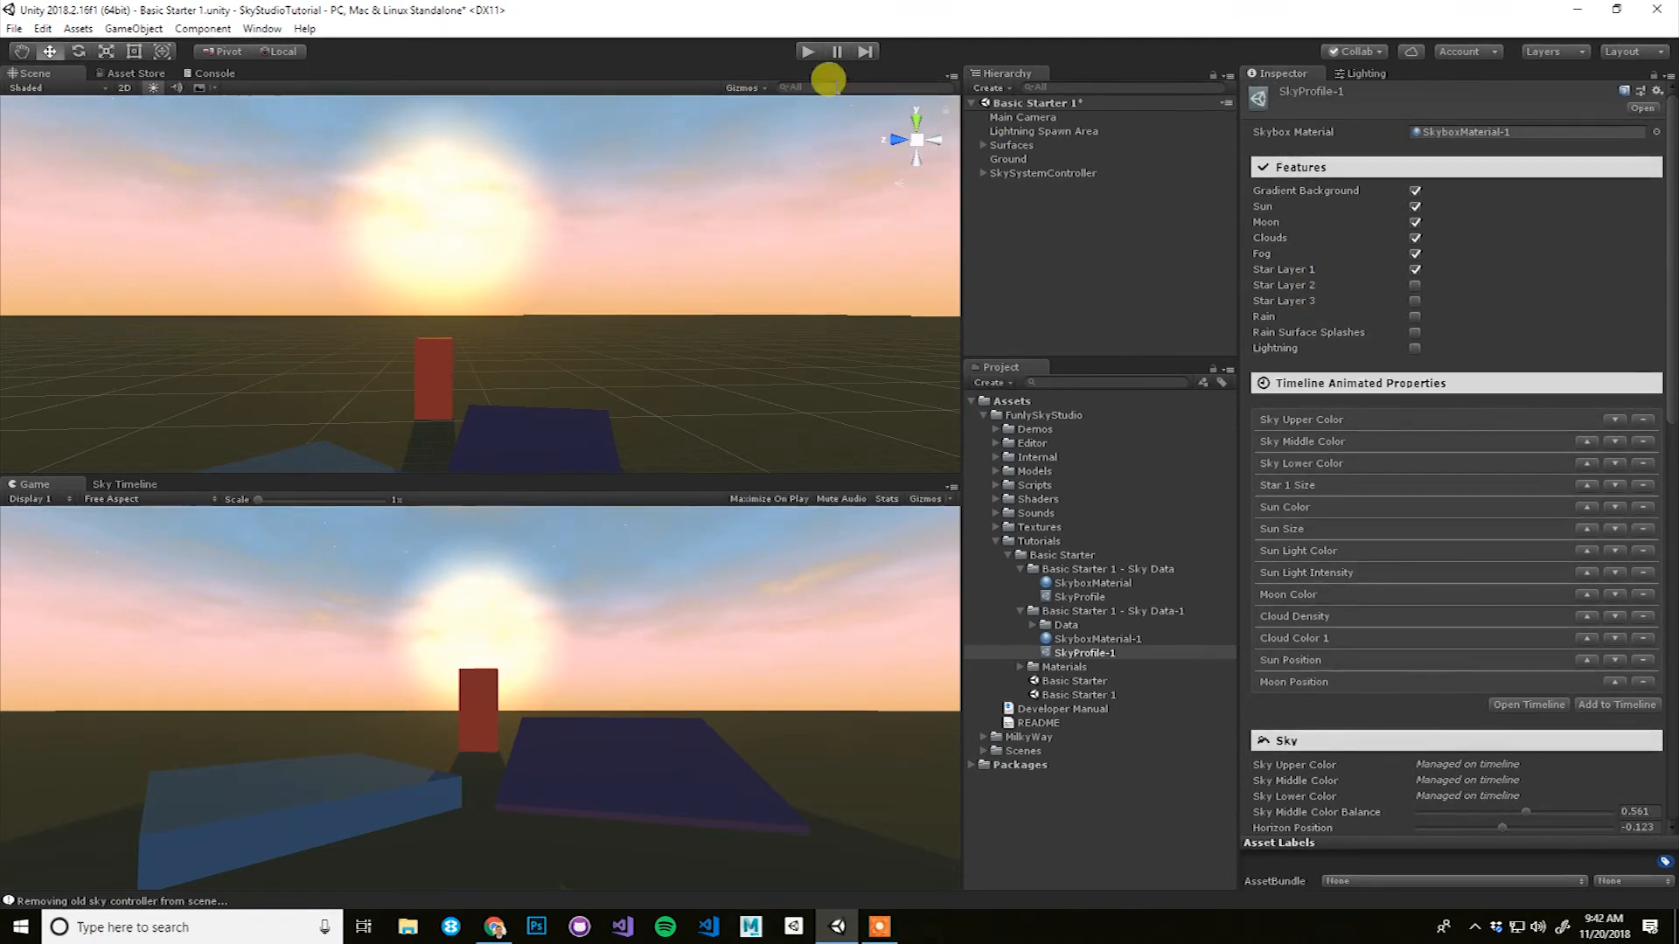
Step: Show the Sky Timeline with its 24-hour sky colour, sun and star tracks
left_click(263, 30)
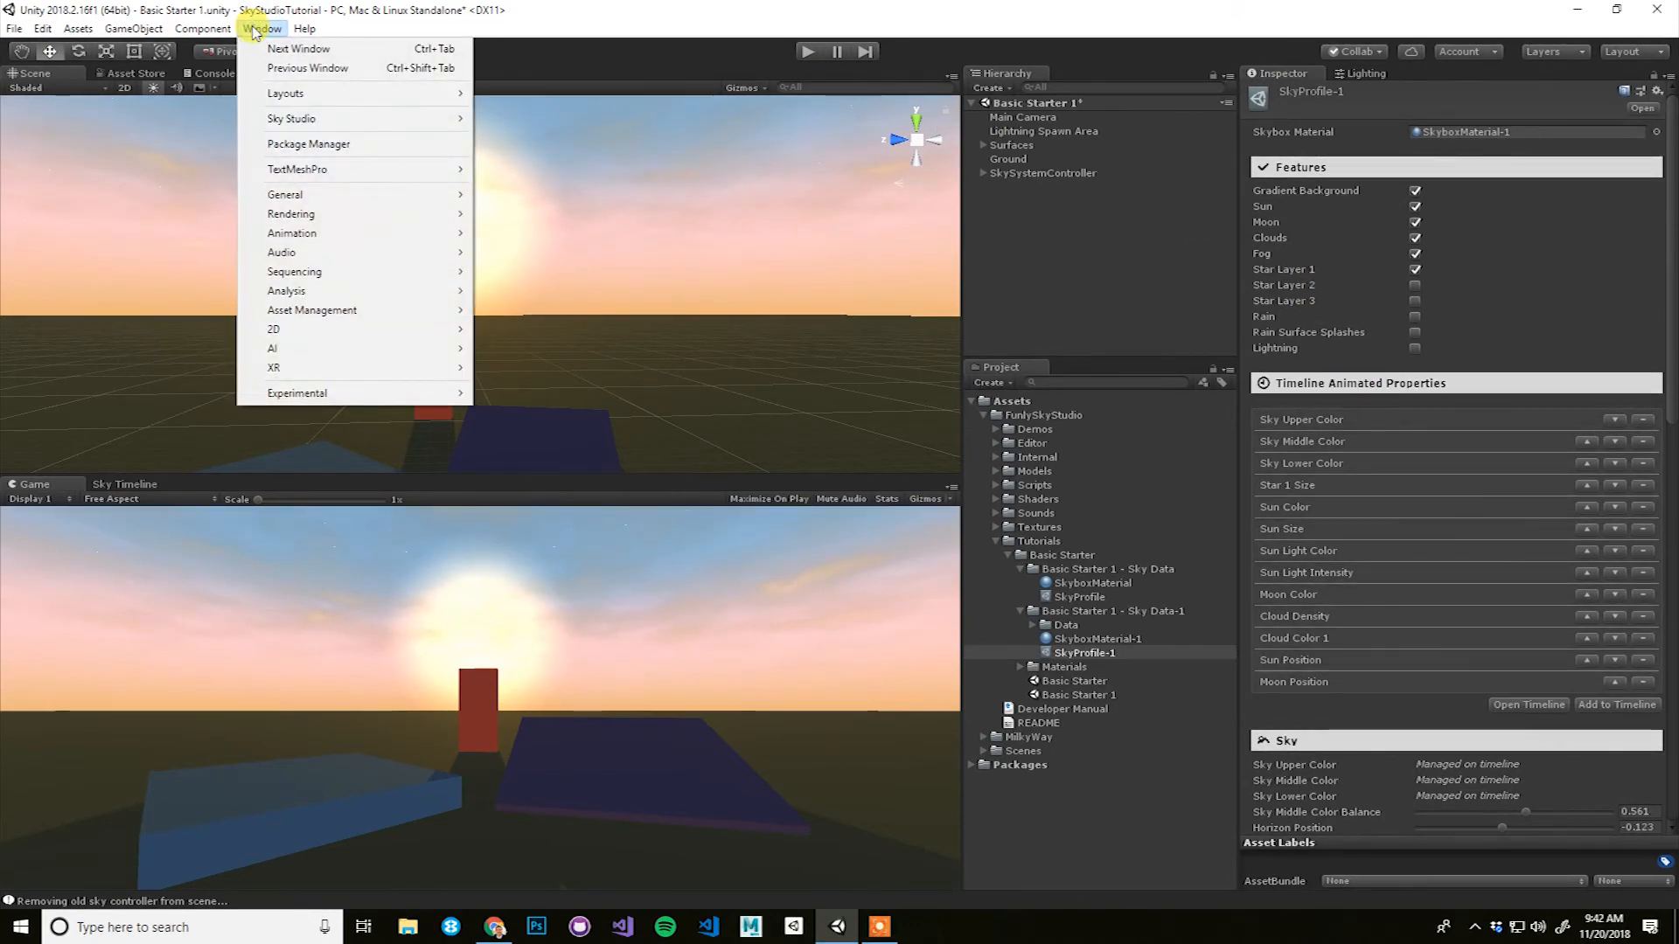
mouse_move(292, 118)
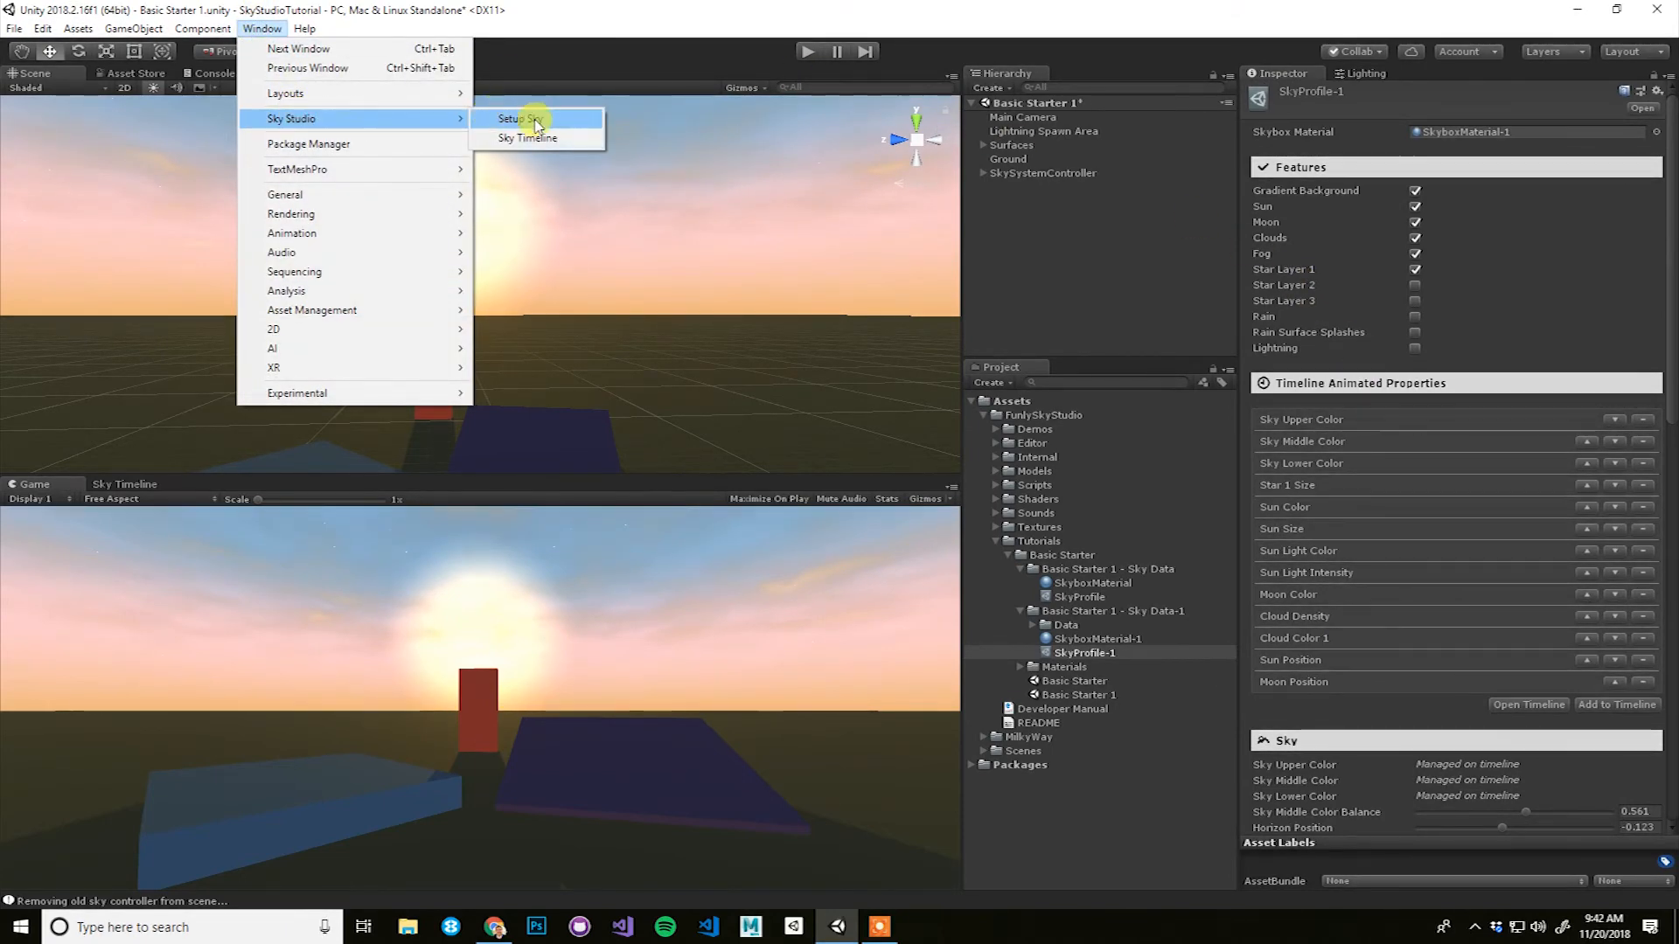
left_click(526, 138)
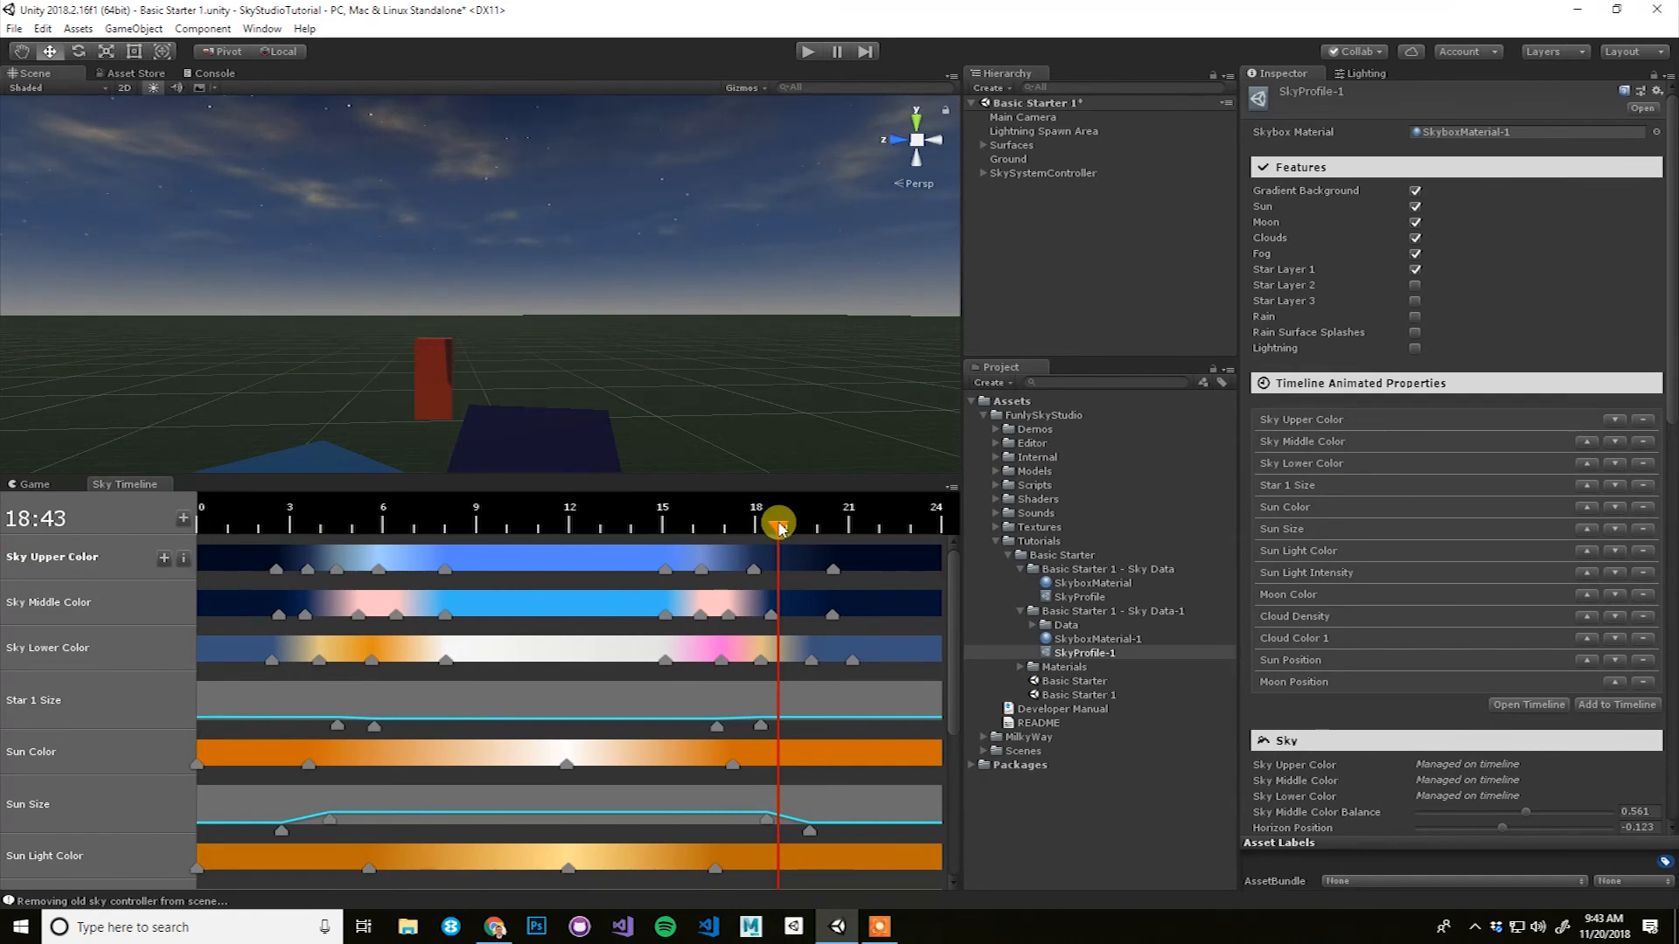
Step: Scrub the playhead through 06:13, 05:00, pre-dawn and 03:51, ending near 04:38 sunrise
left_click_drag(779, 522, 389, 493)
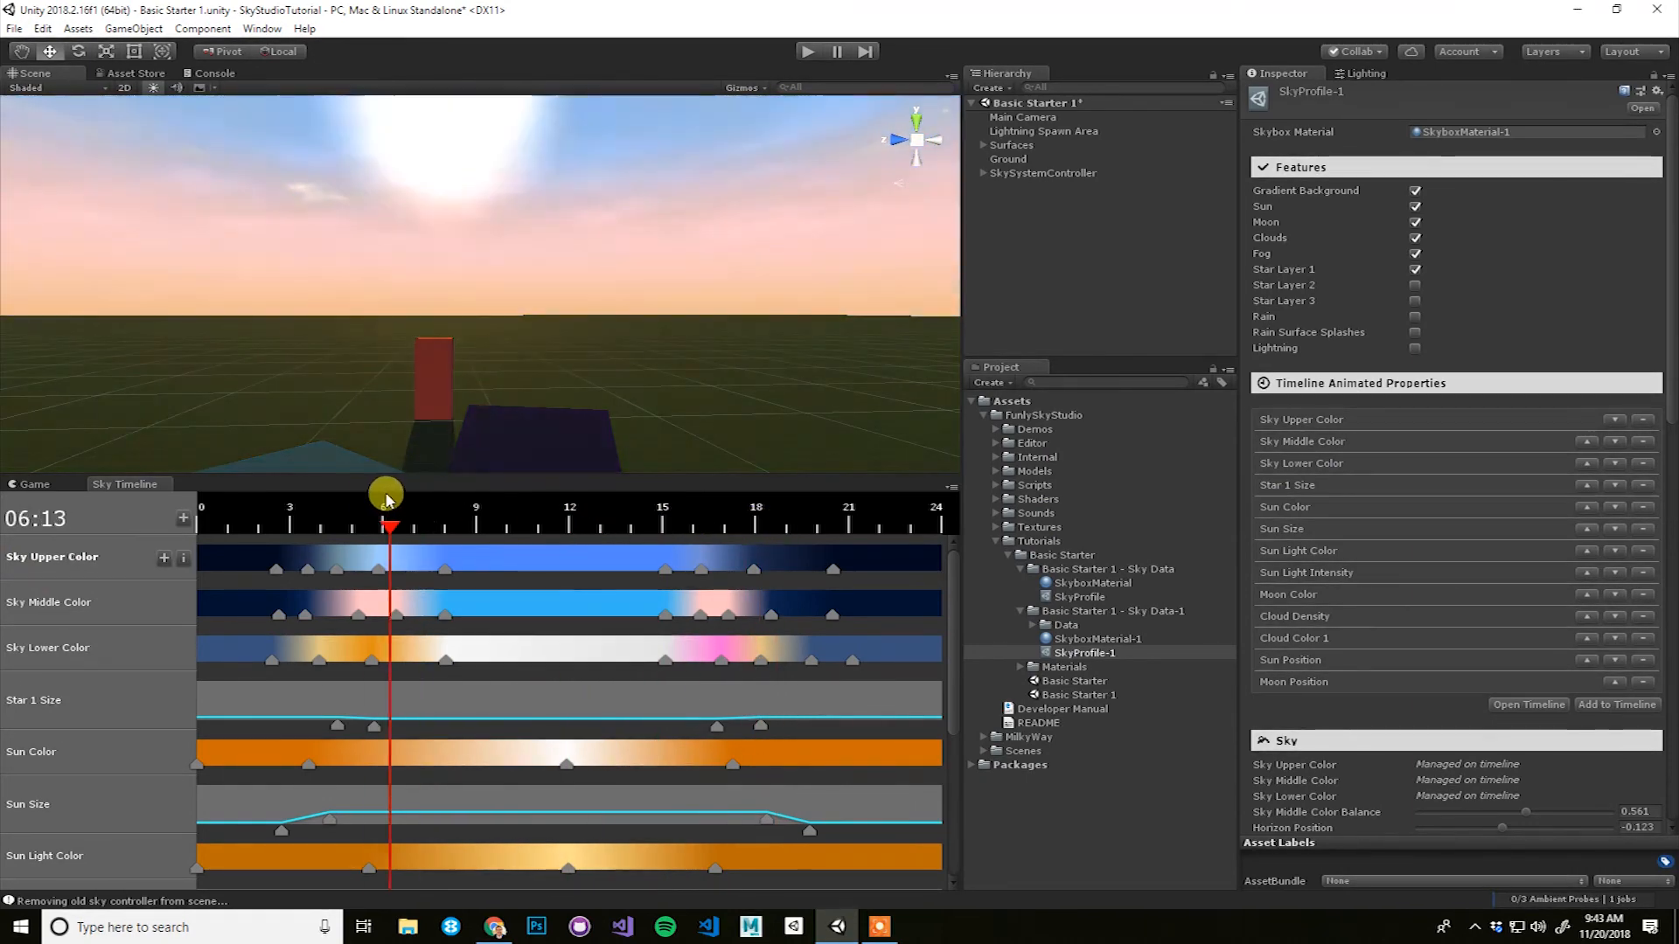
left_click_drag(388, 493, 353, 493)
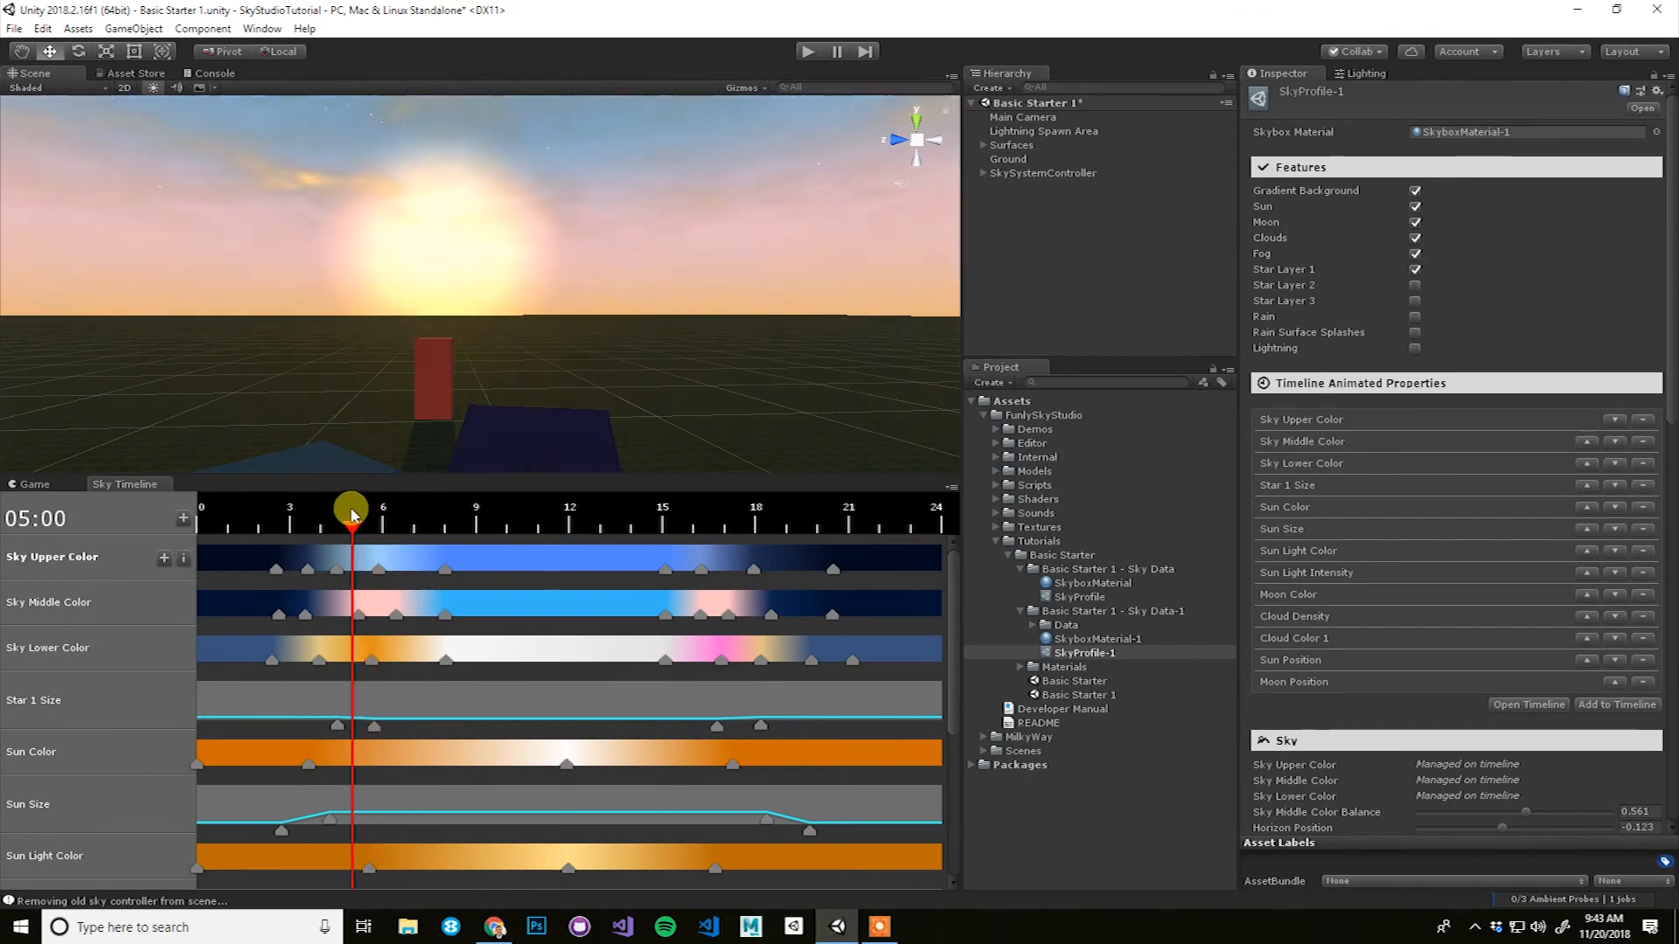
left_click_drag(352, 505, 307, 506)
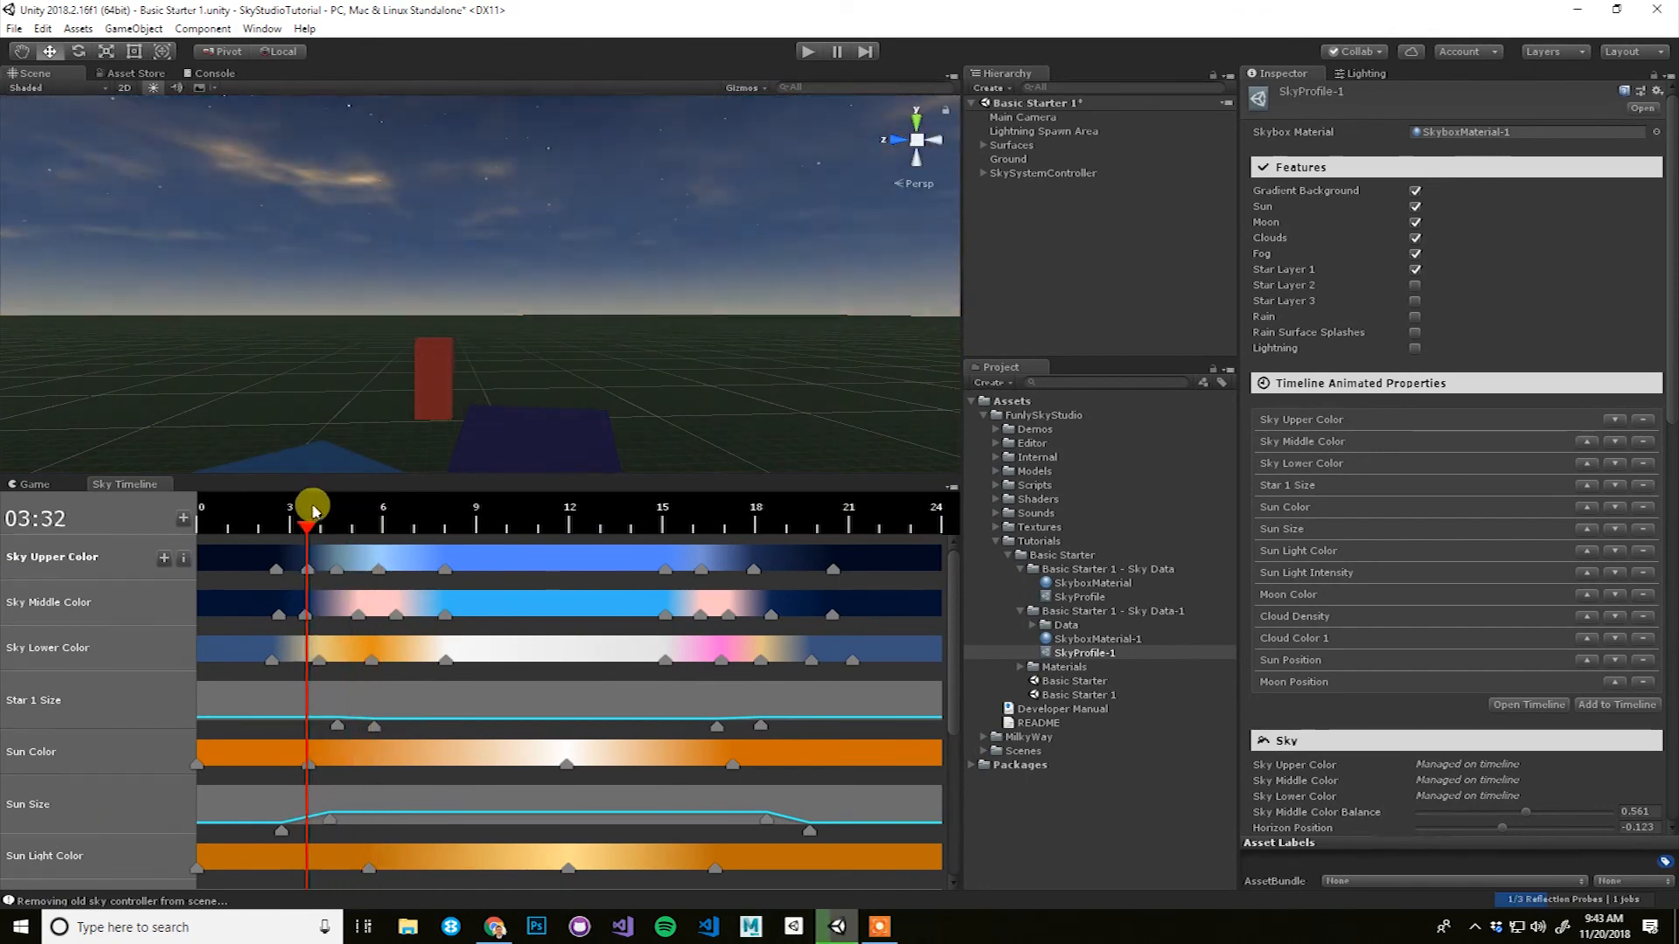
left_click_drag(310, 505, 318, 505)
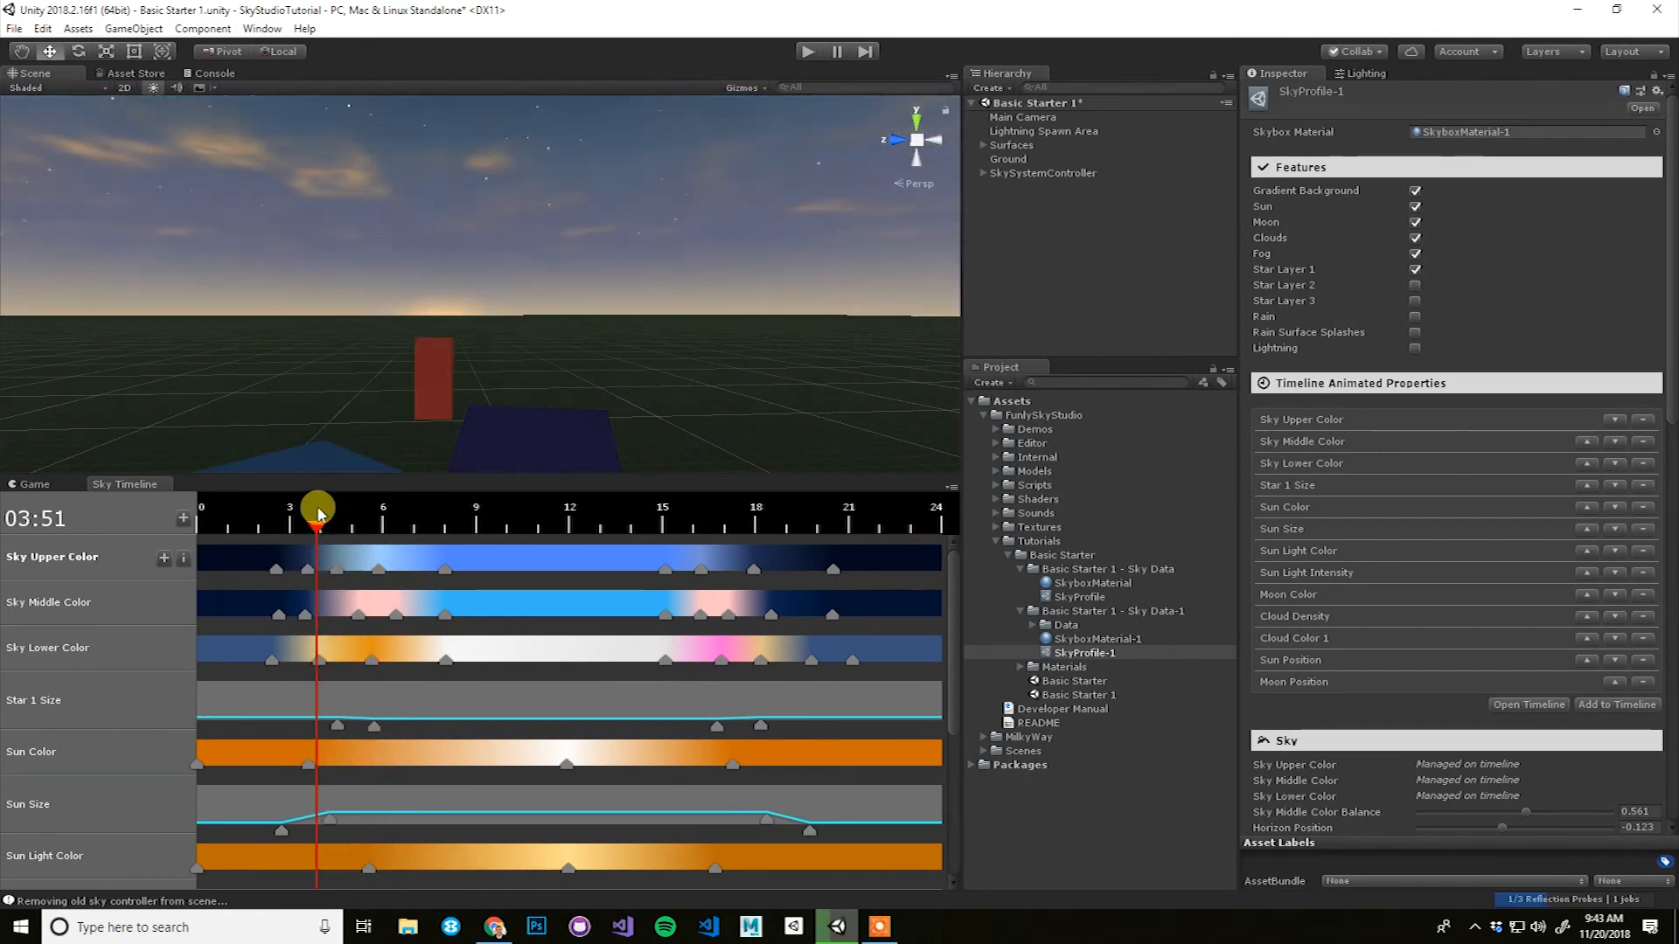
left_click_drag(317, 506, 341, 528)
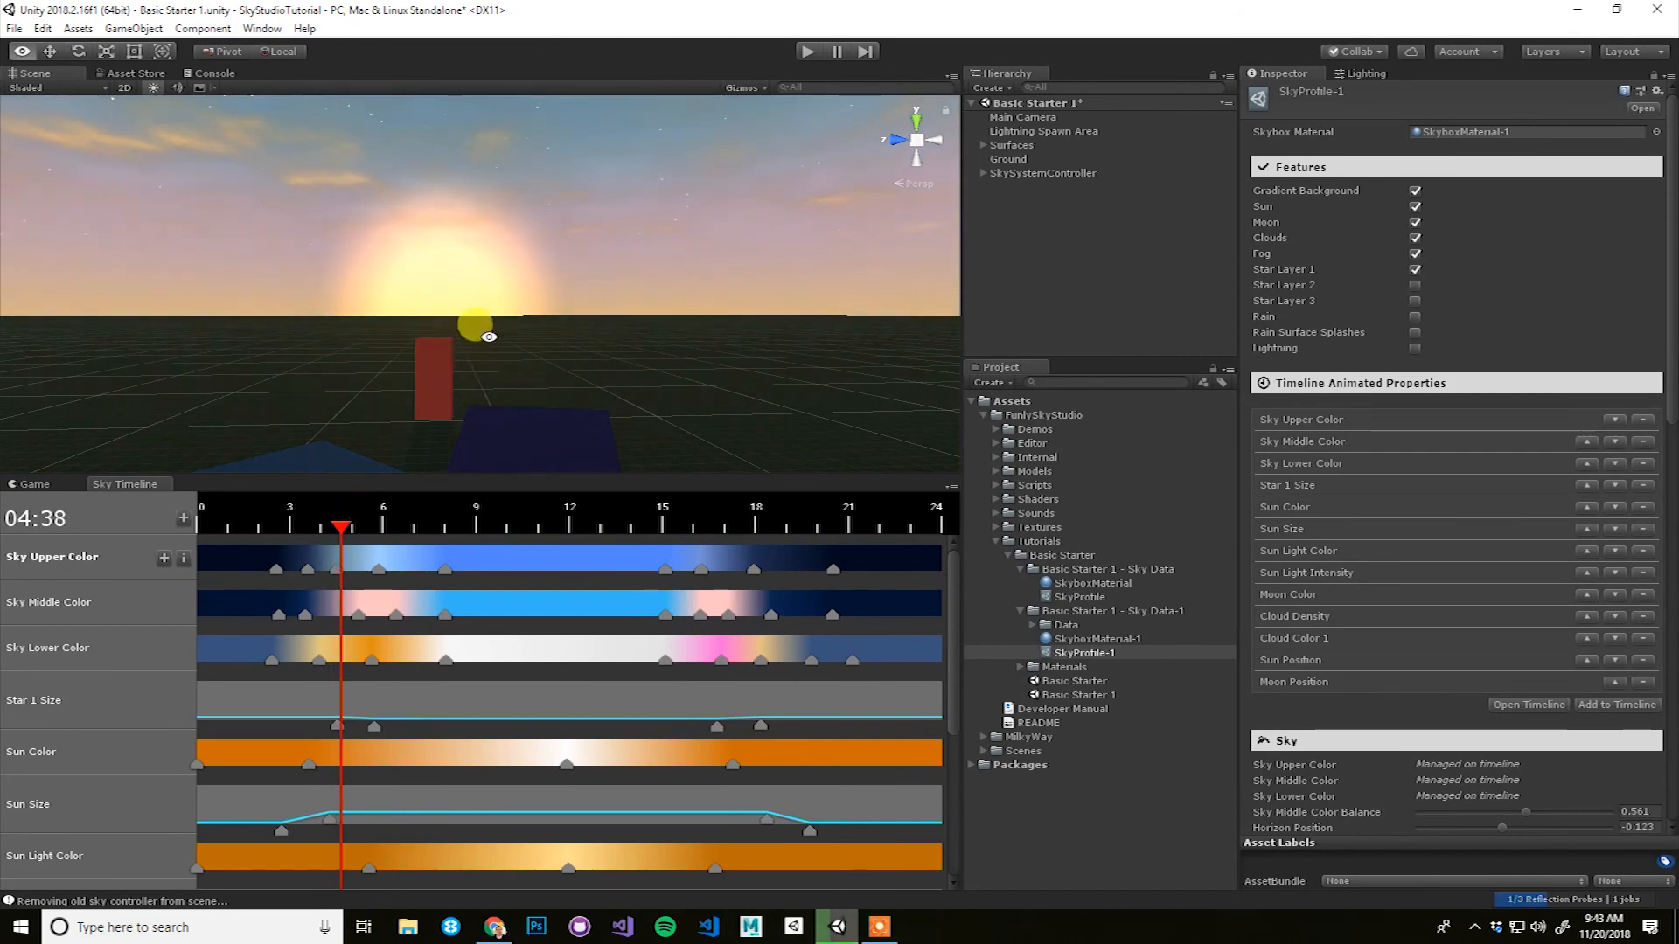